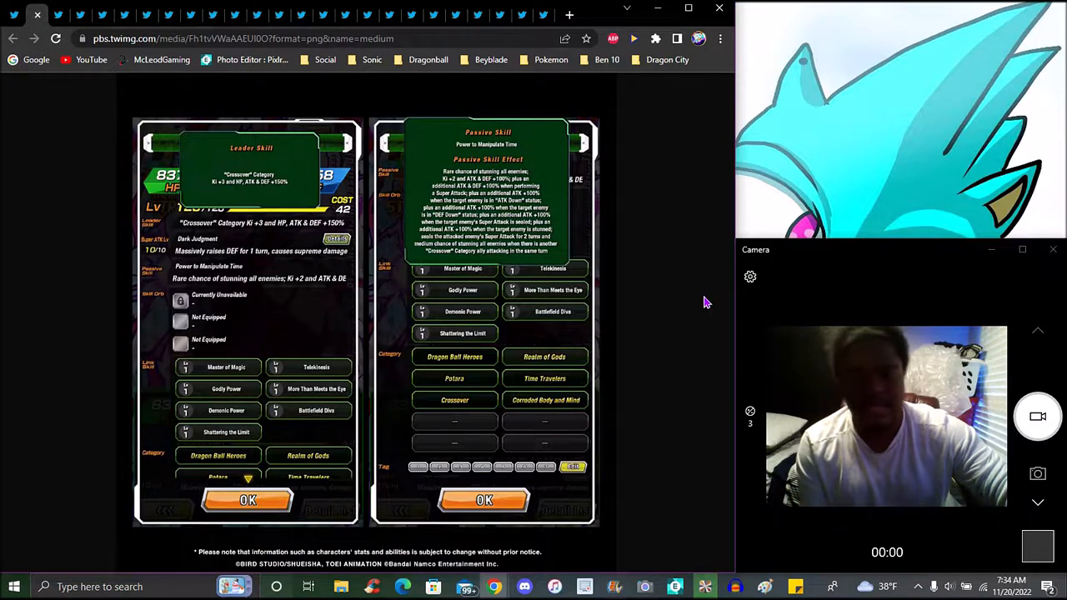
mouse_move(706, 261)
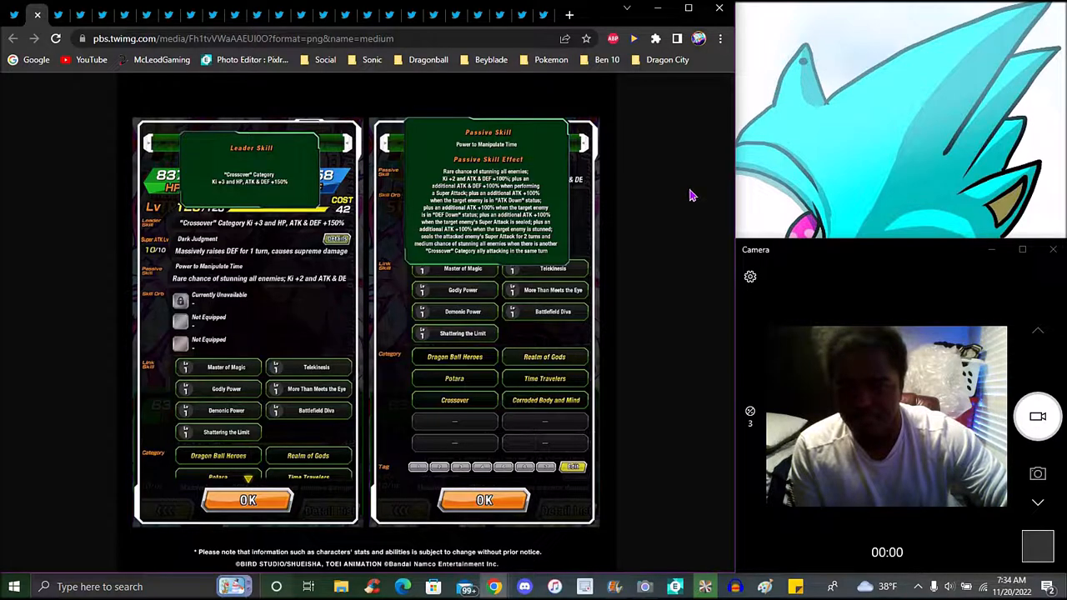
mouse_move(706, 243)
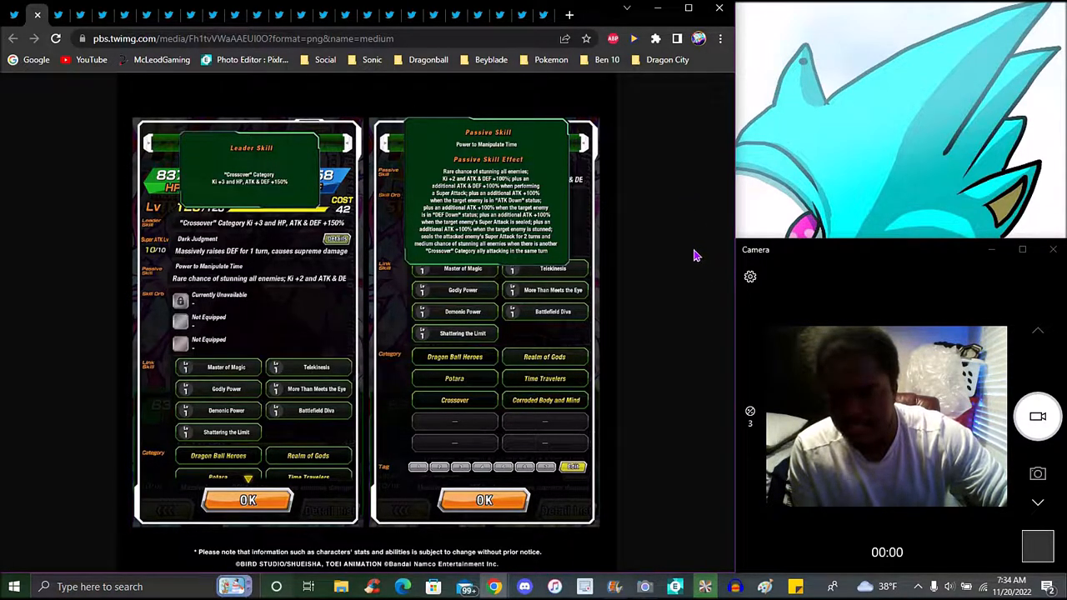
mouse_move(682, 252)
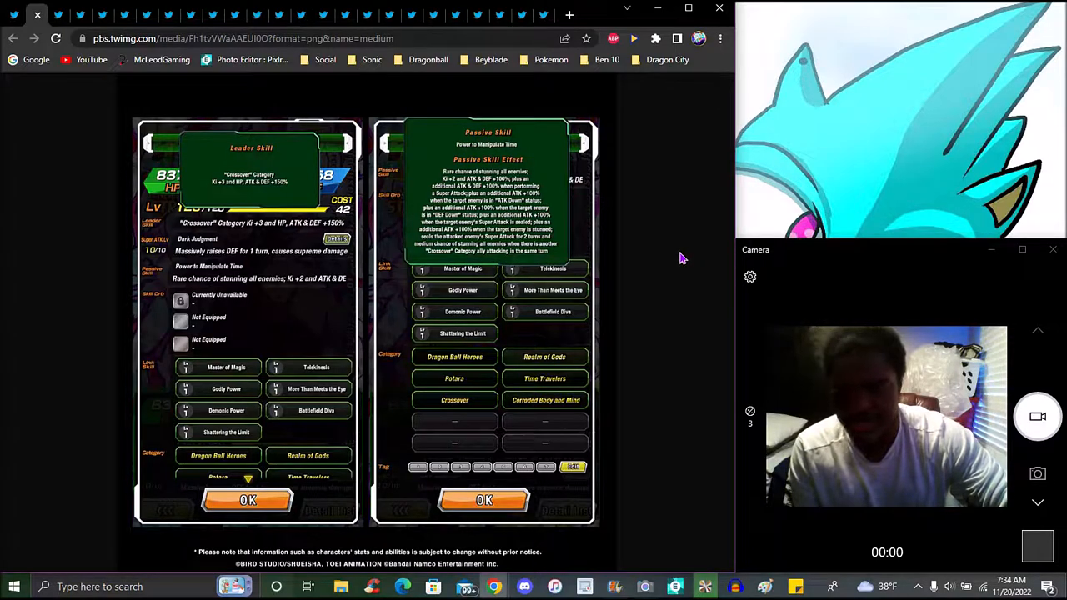
mouse_move(698, 360)
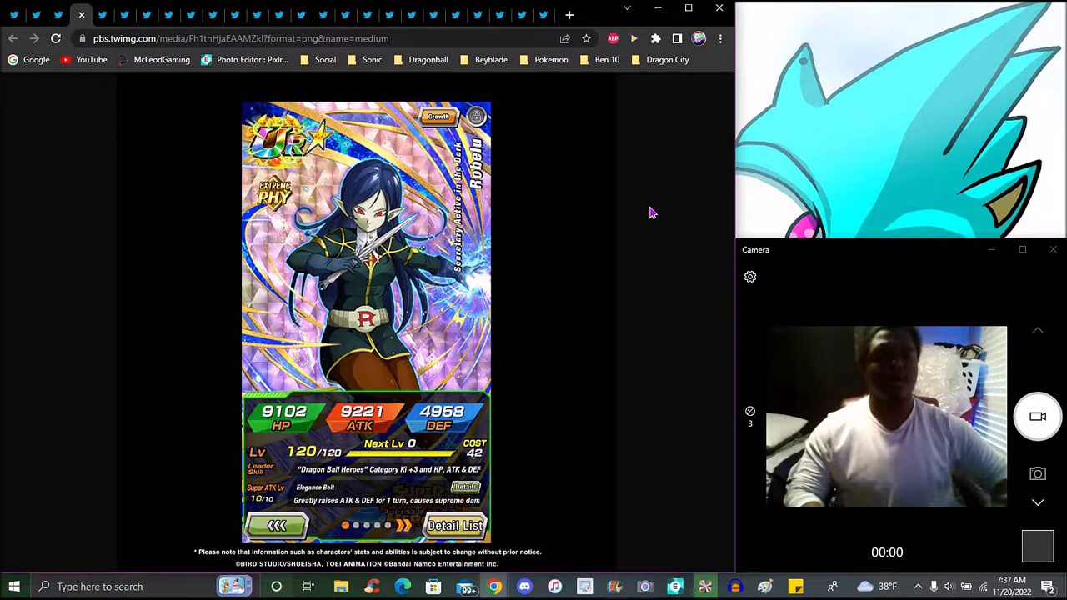
mouse_move(677, 242)
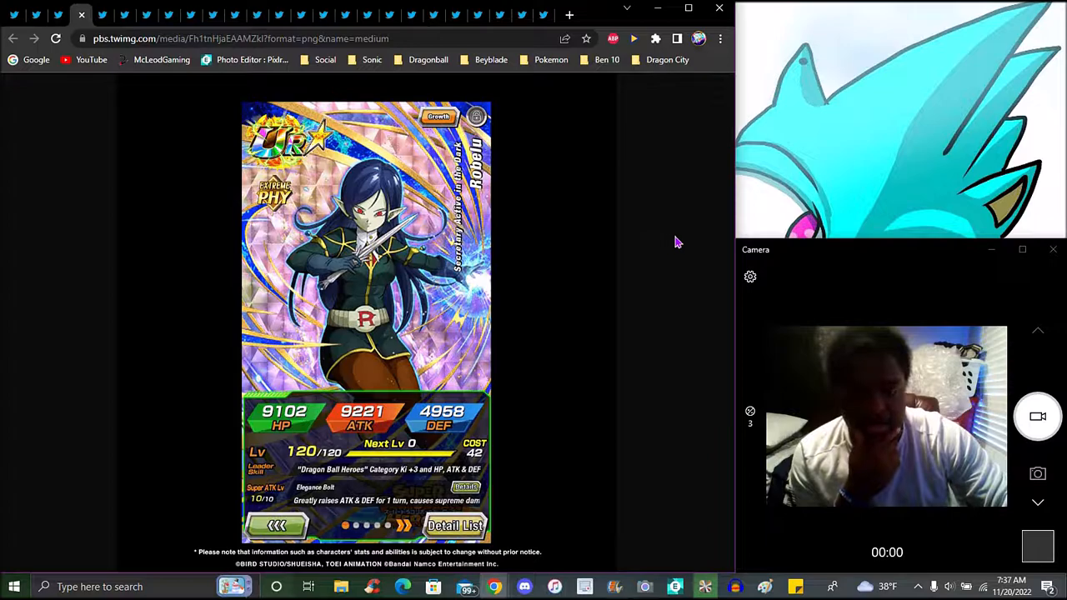
mouse_move(667, 281)
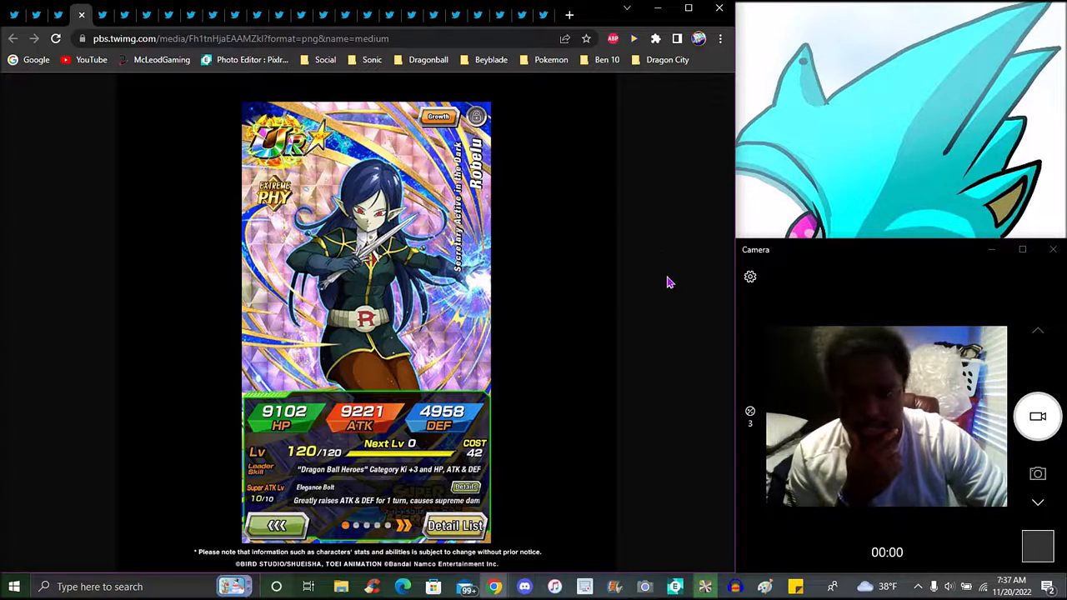
mouse_move(104, 15)
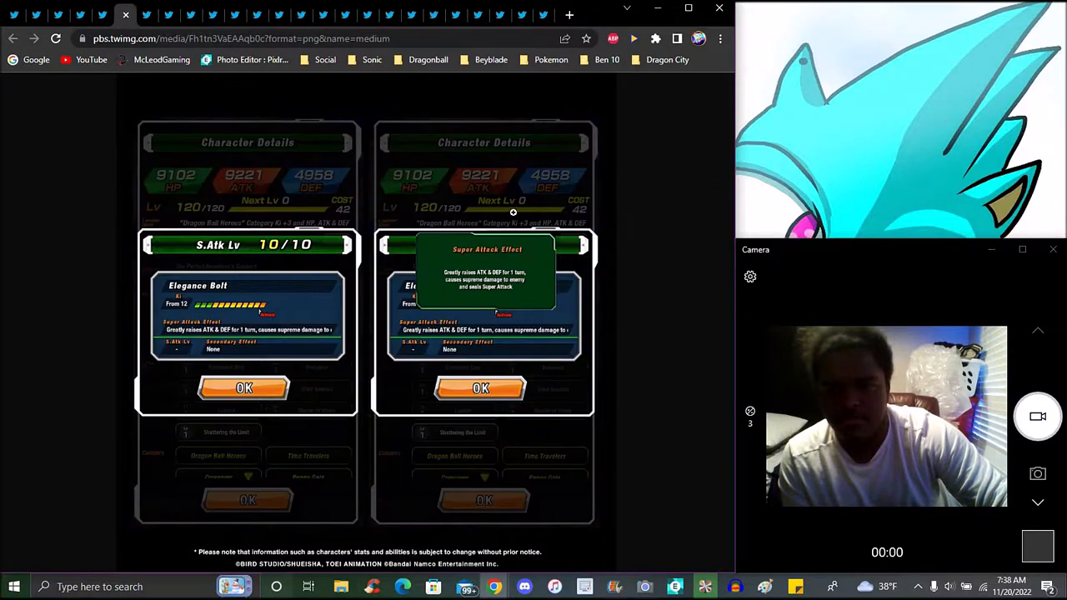
mouse_move(653, 326)
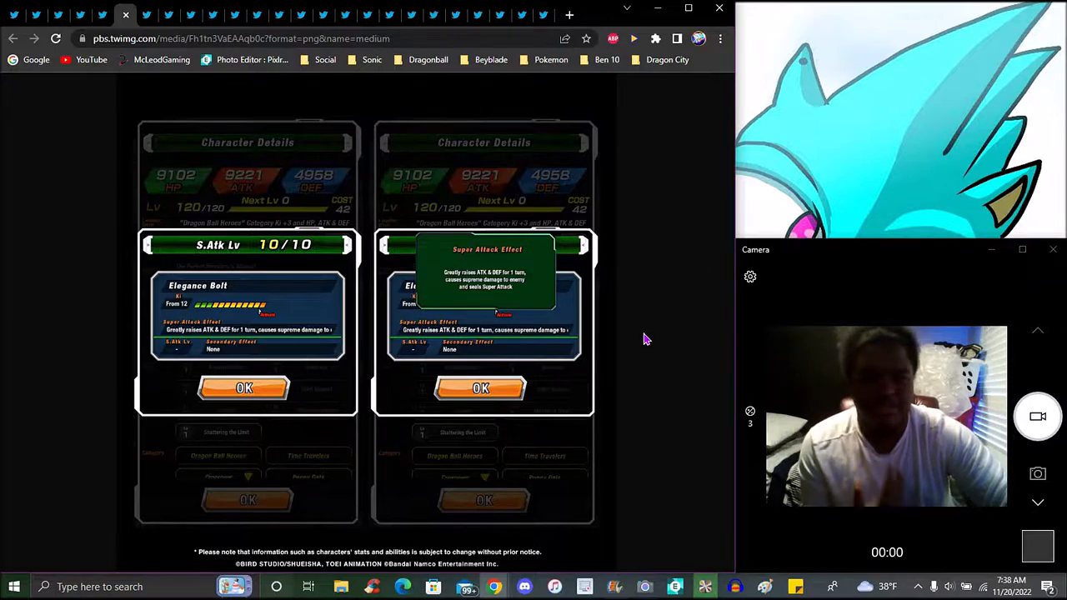
mouse_move(655, 354)
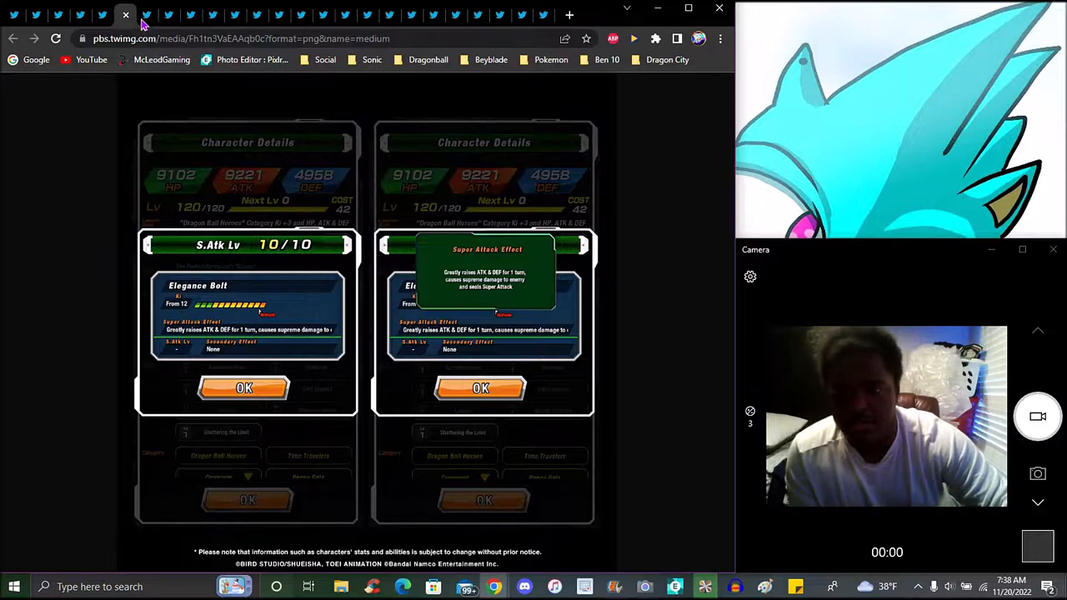
Step: Switch to the tab with the Ultimate Soaring Dragon Fist super attack details image
click(125, 15)
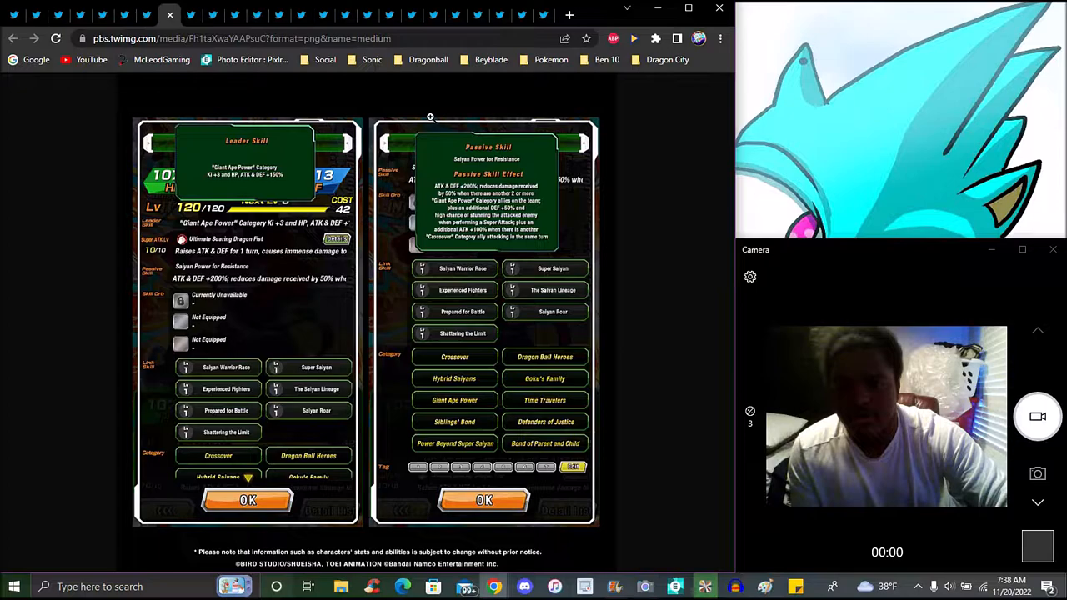
mouse_move(649, 203)
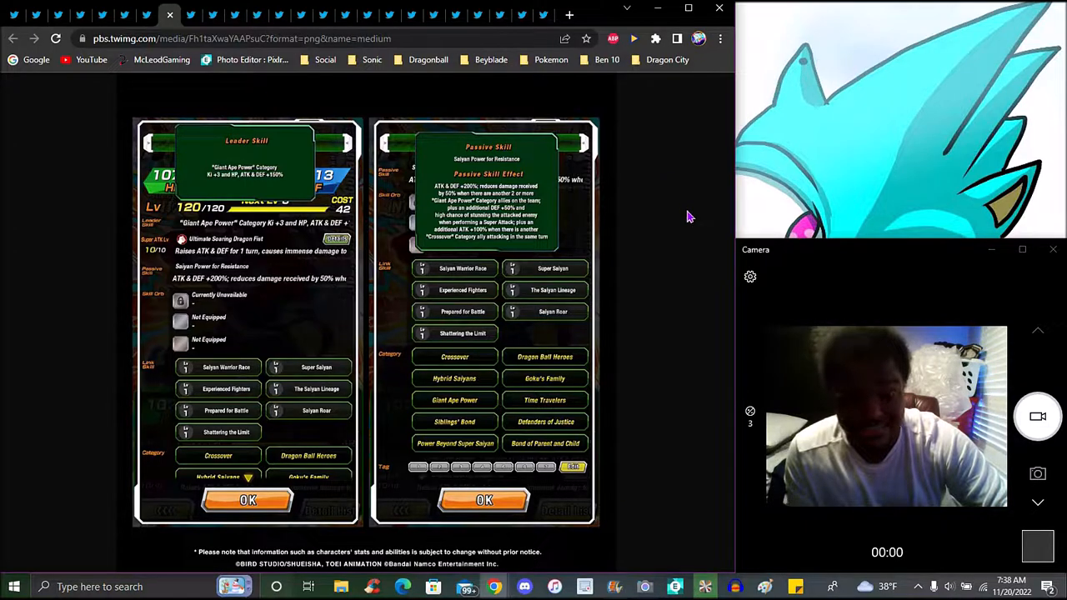
mouse_move(676, 207)
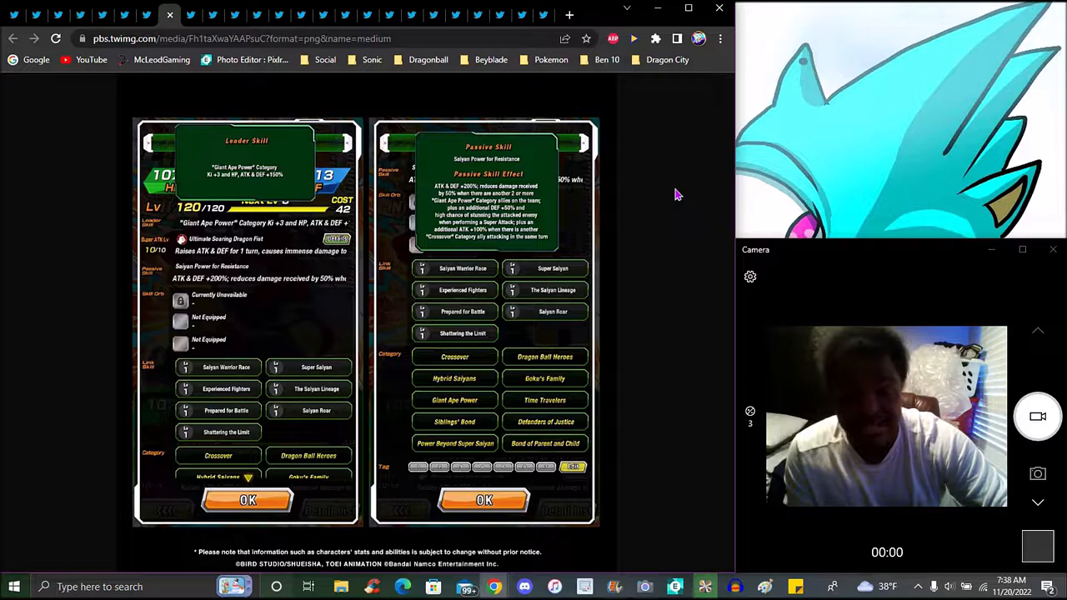
mouse_move(681, 186)
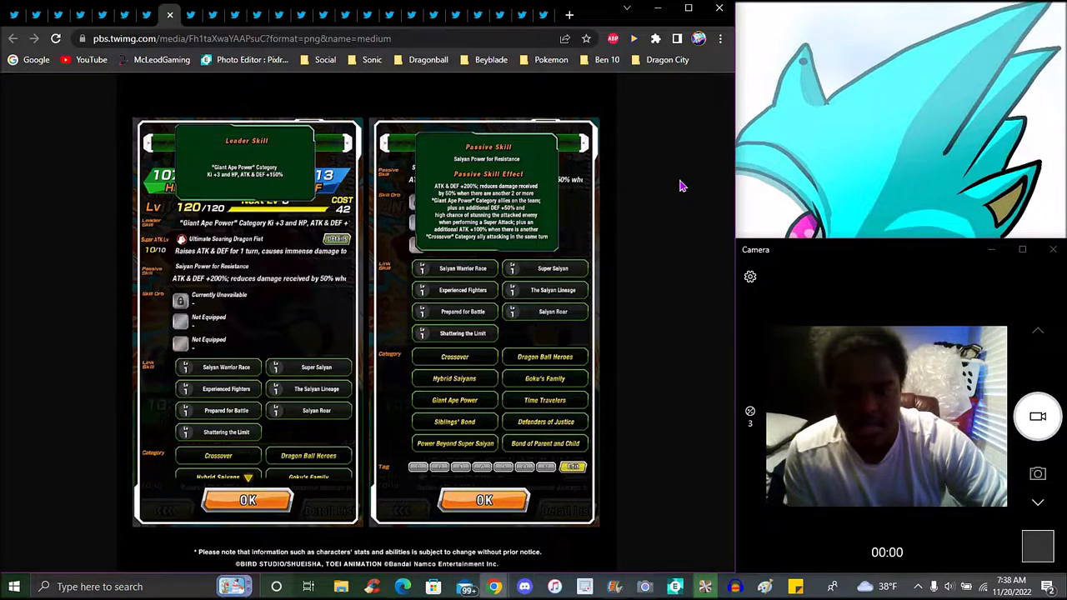
mouse_move(684, 189)
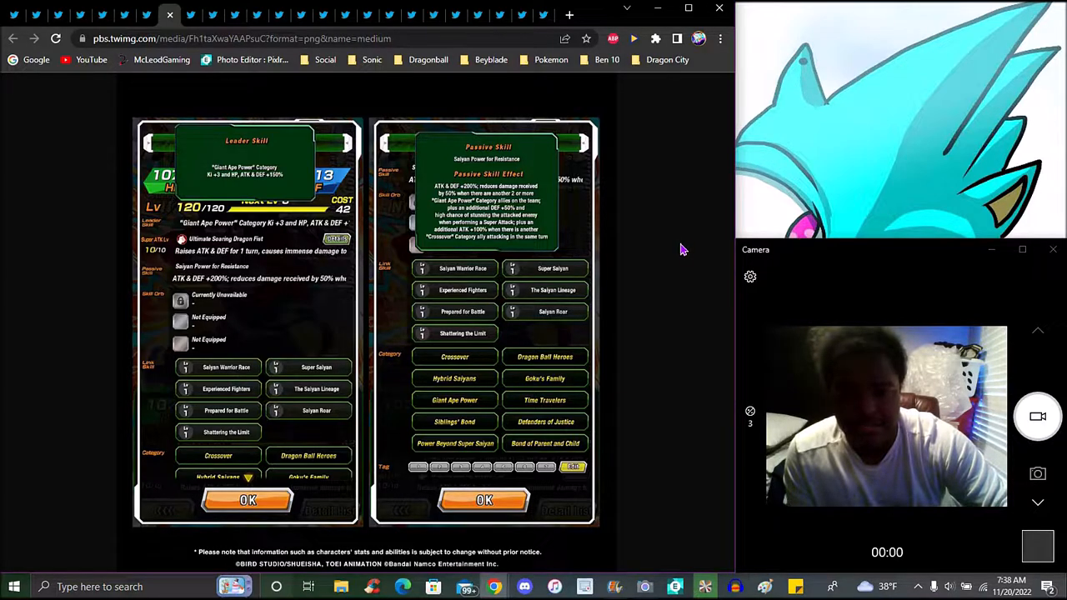
mouse_move(684, 306)
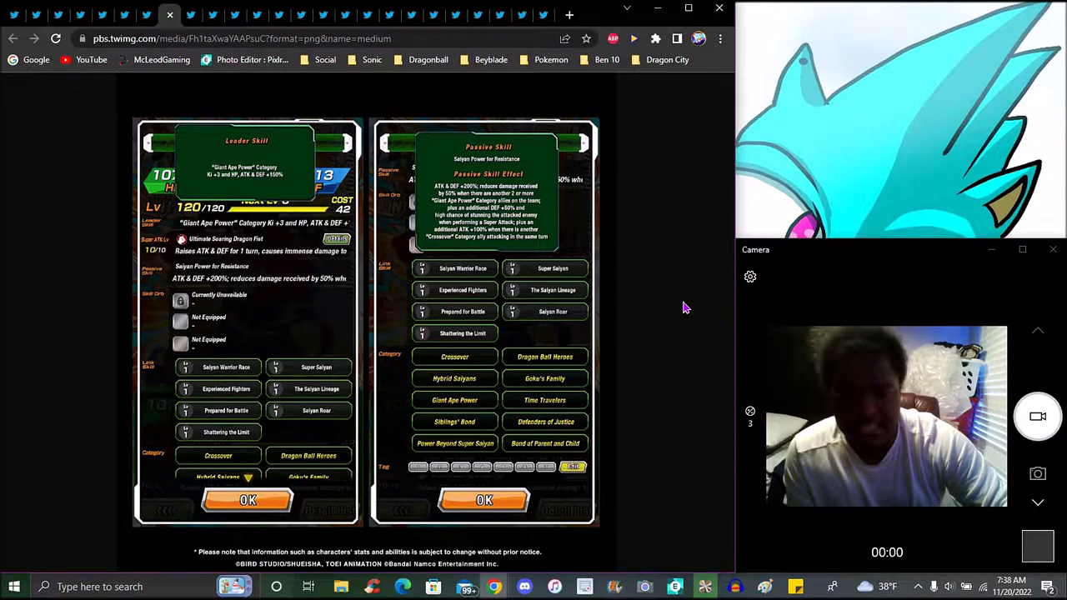
mouse_move(687, 281)
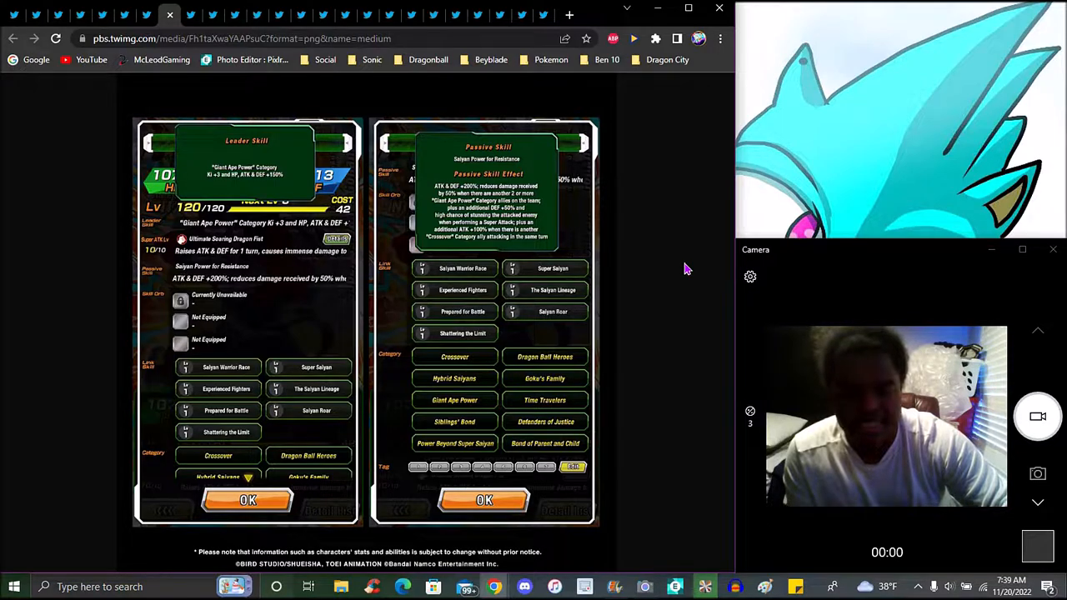
mouse_move(698, 320)
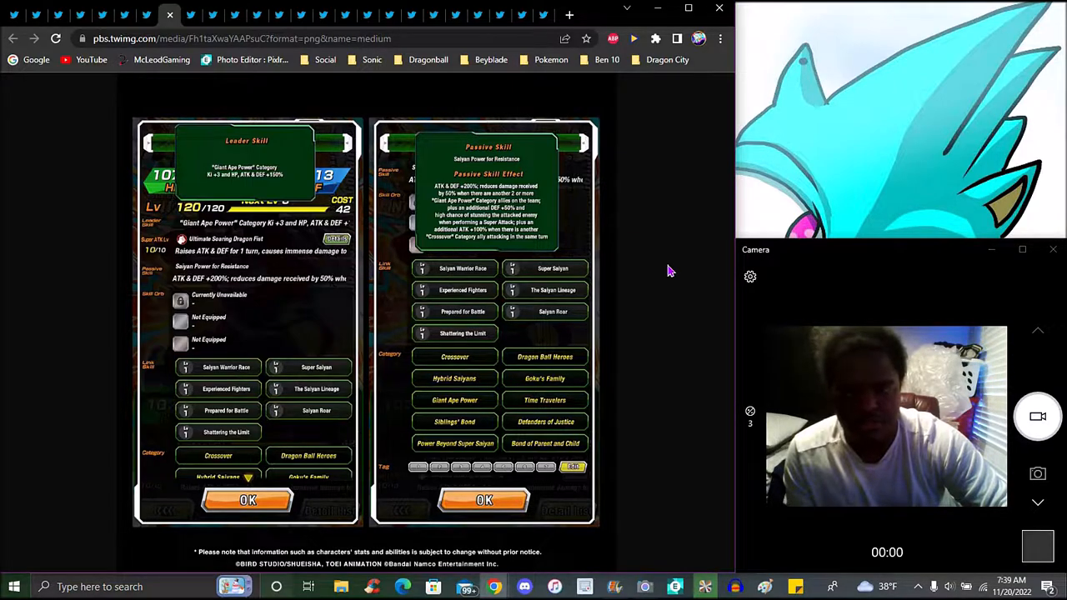
mouse_move(650, 349)
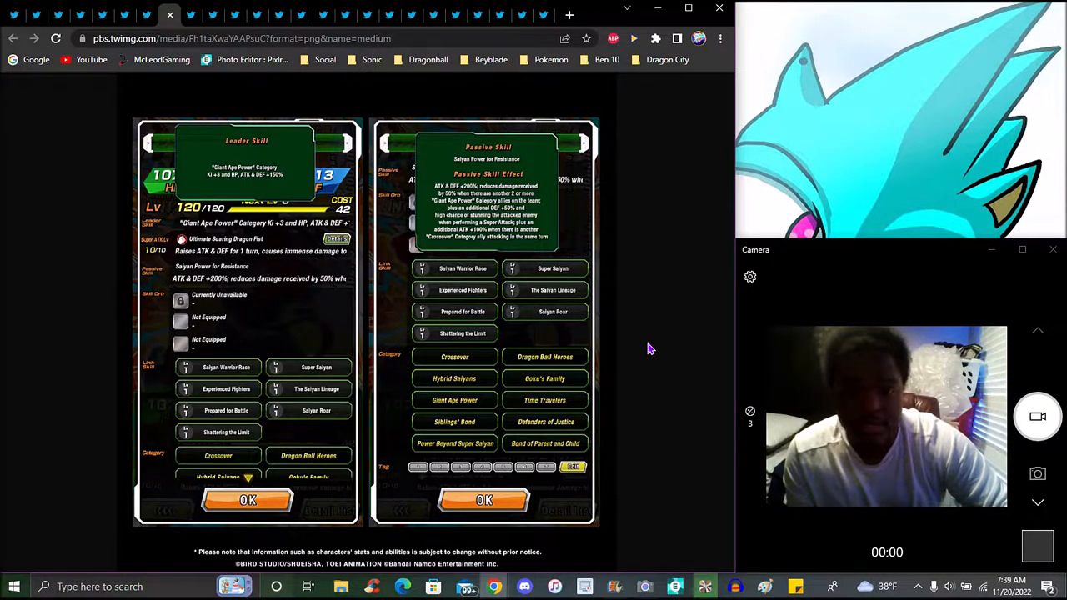
mouse_move(664, 323)
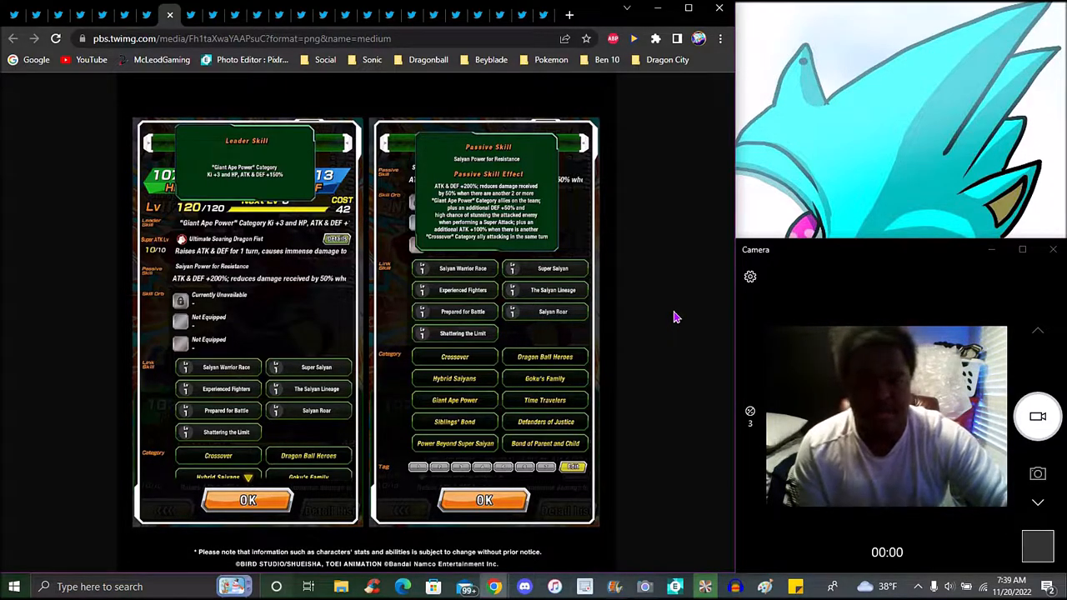
mouse_move(650, 315)
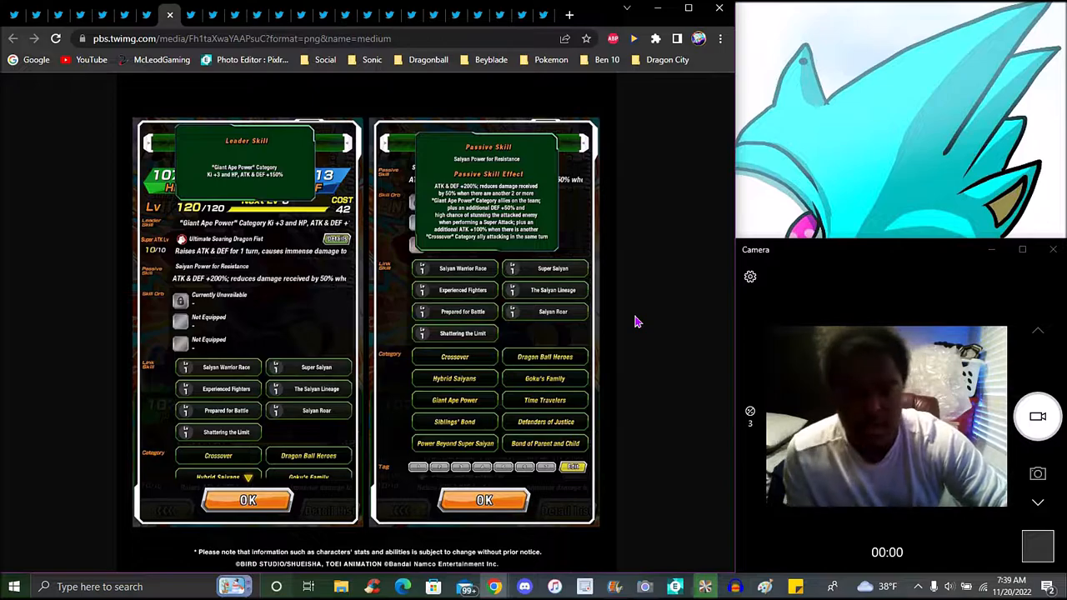
mouse_move(657, 323)
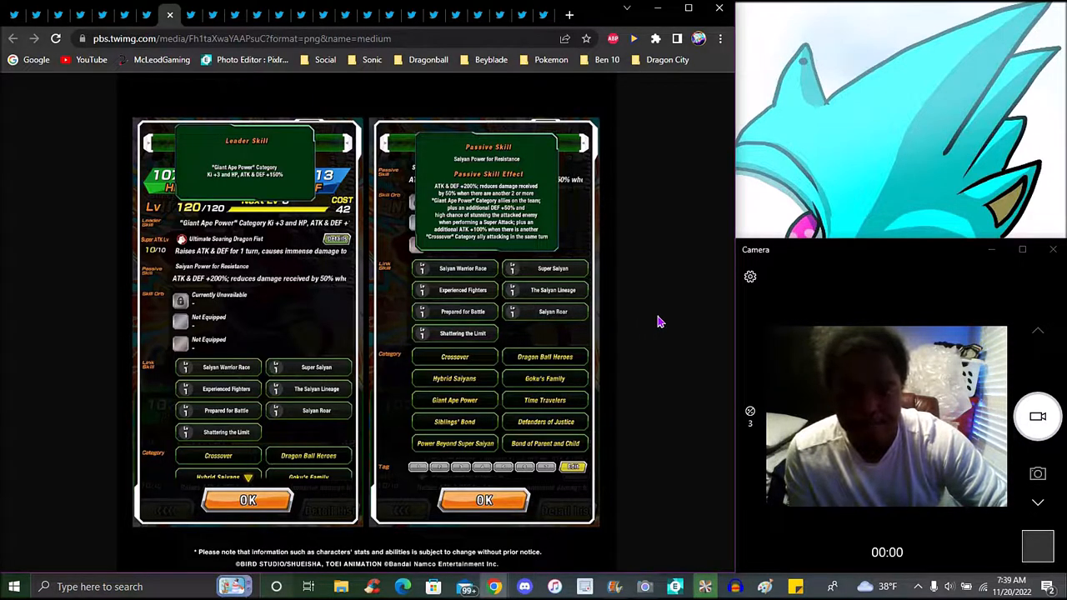
mouse_move(666, 322)
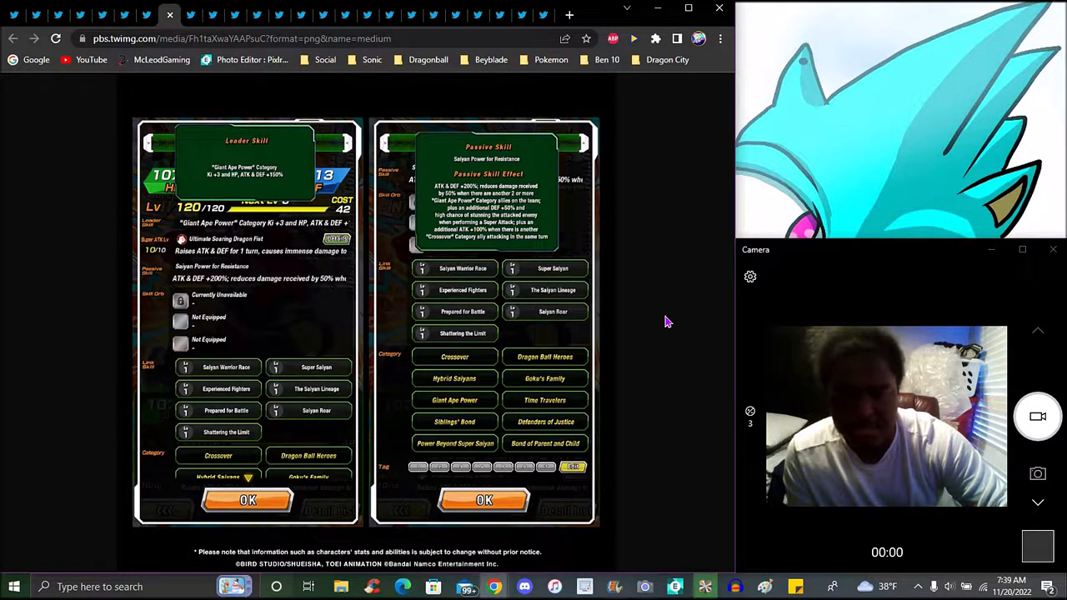
mouse_move(673, 335)
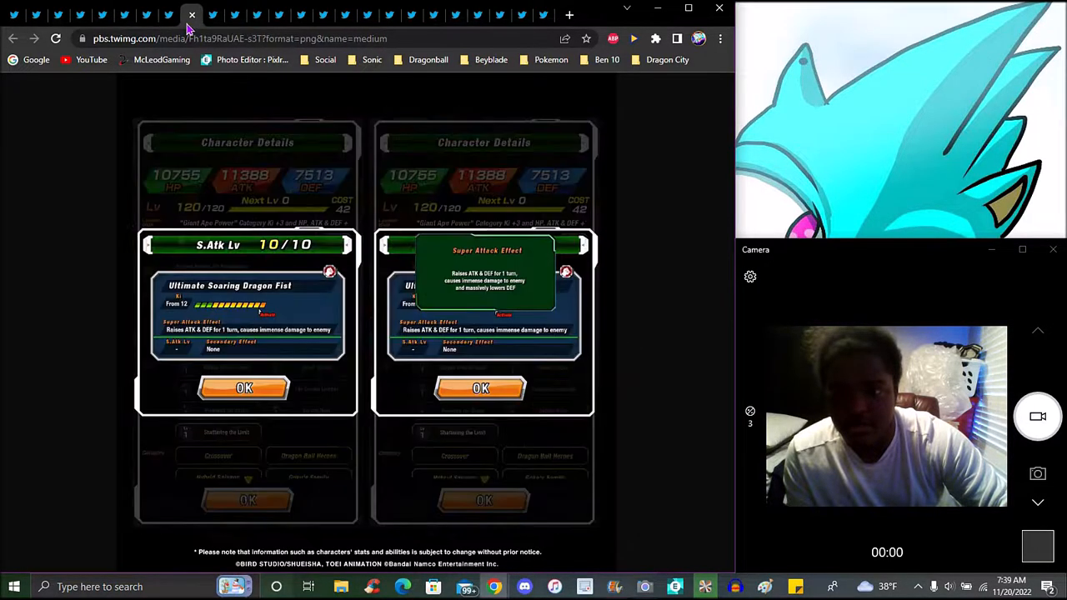
mouse_move(671, 218)
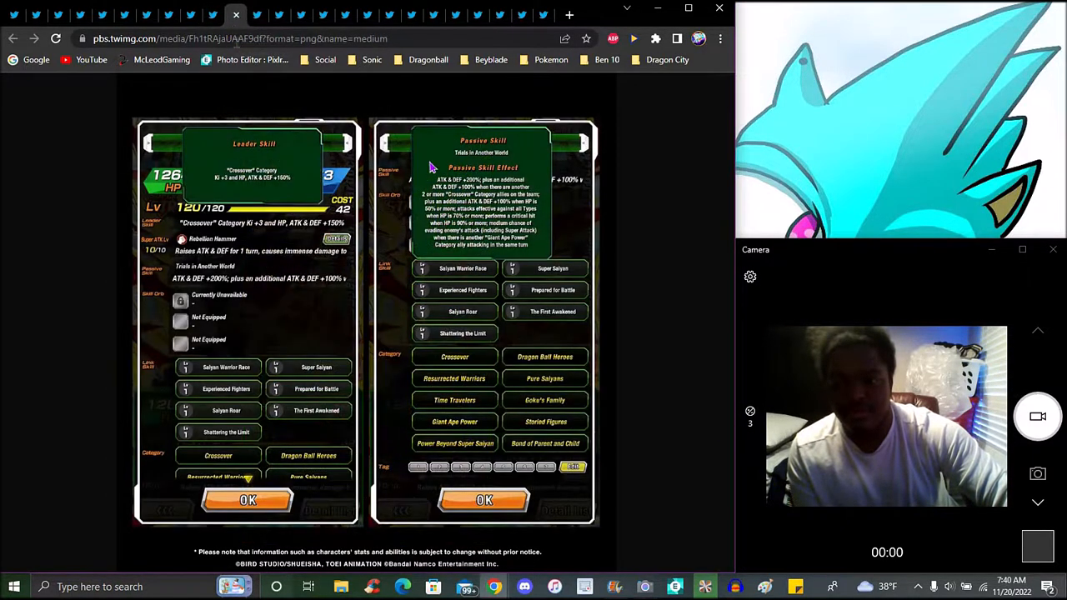
mouse_move(644, 189)
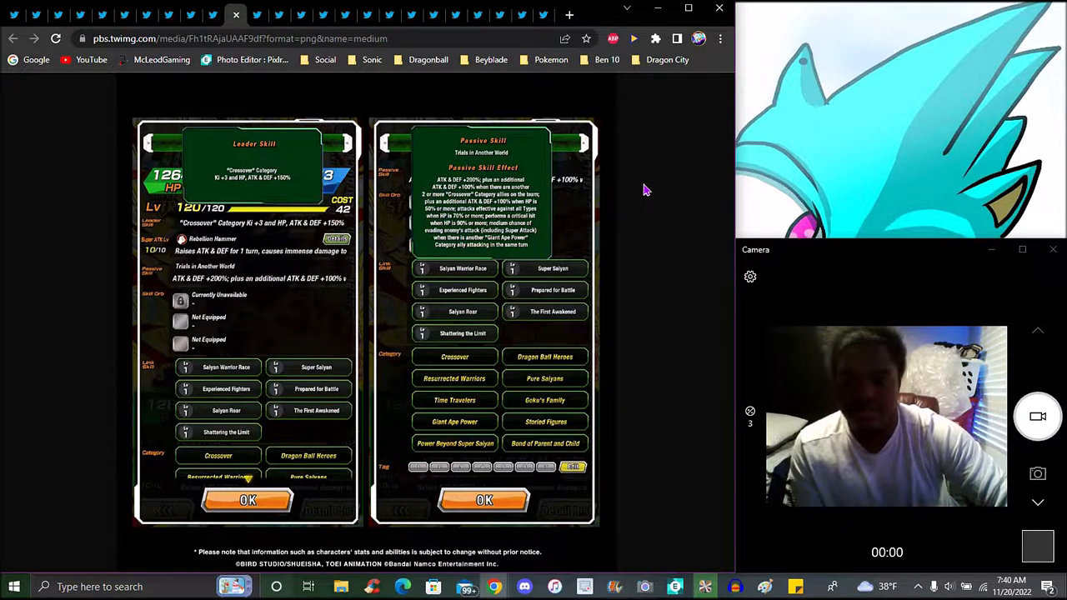
mouse_move(676, 210)
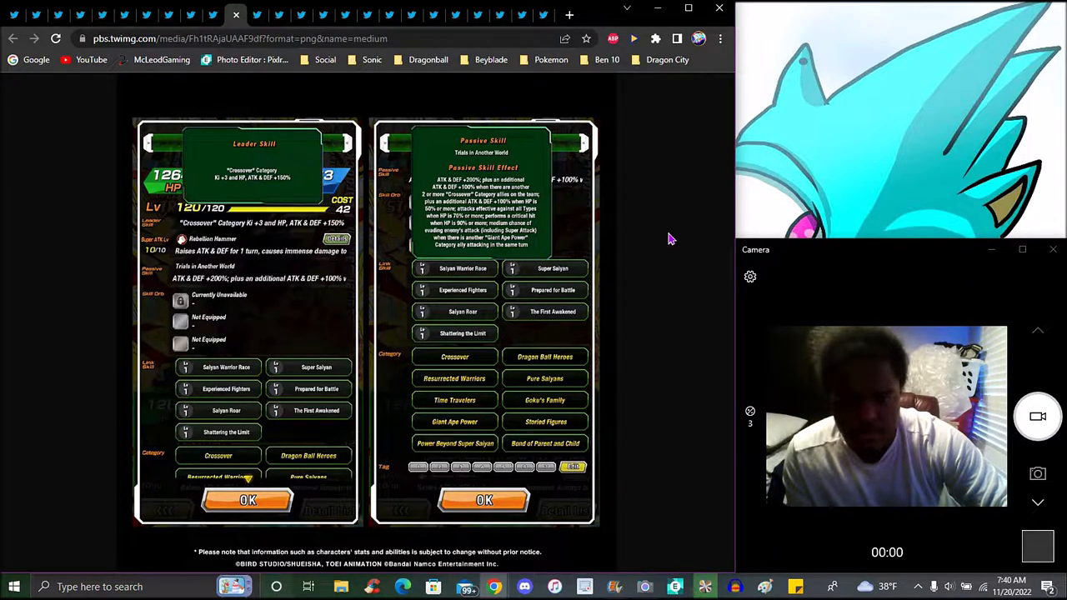
mouse_move(672, 211)
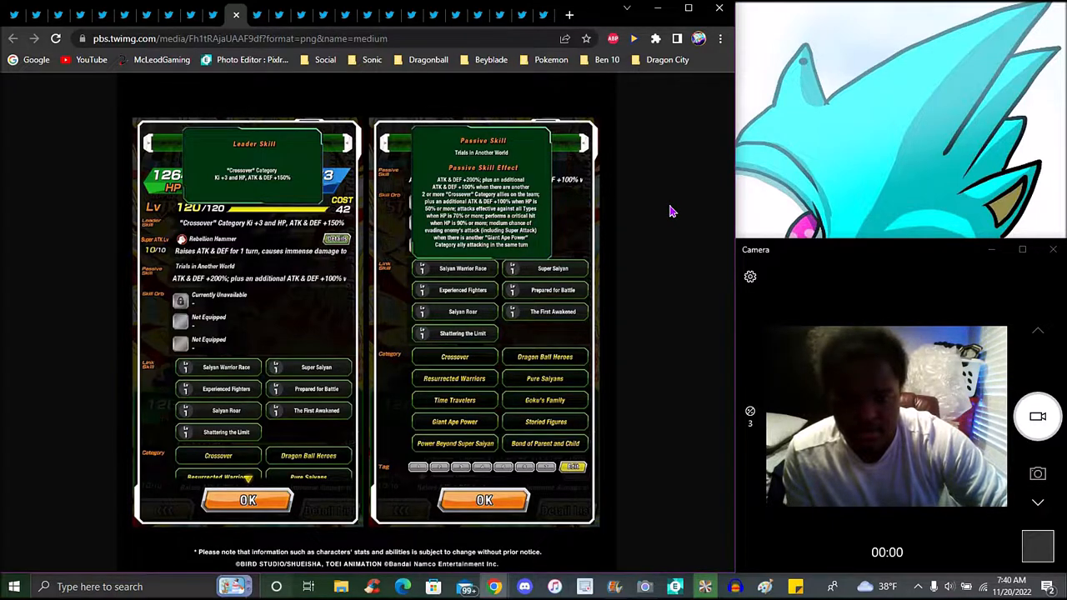
mouse_move(683, 219)
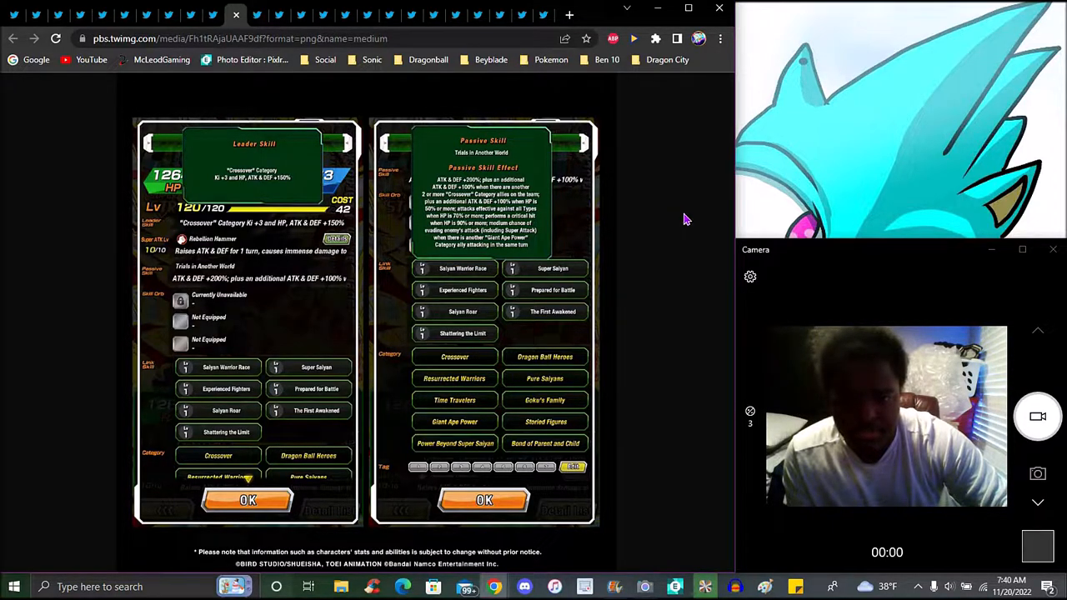
mouse_move(695, 232)
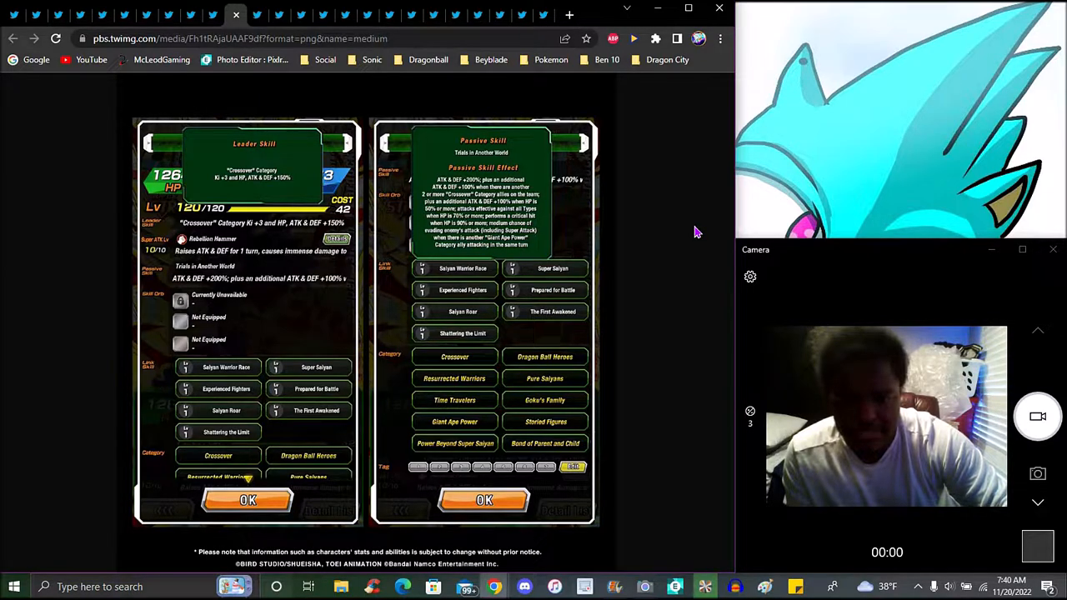
mouse_move(697, 254)
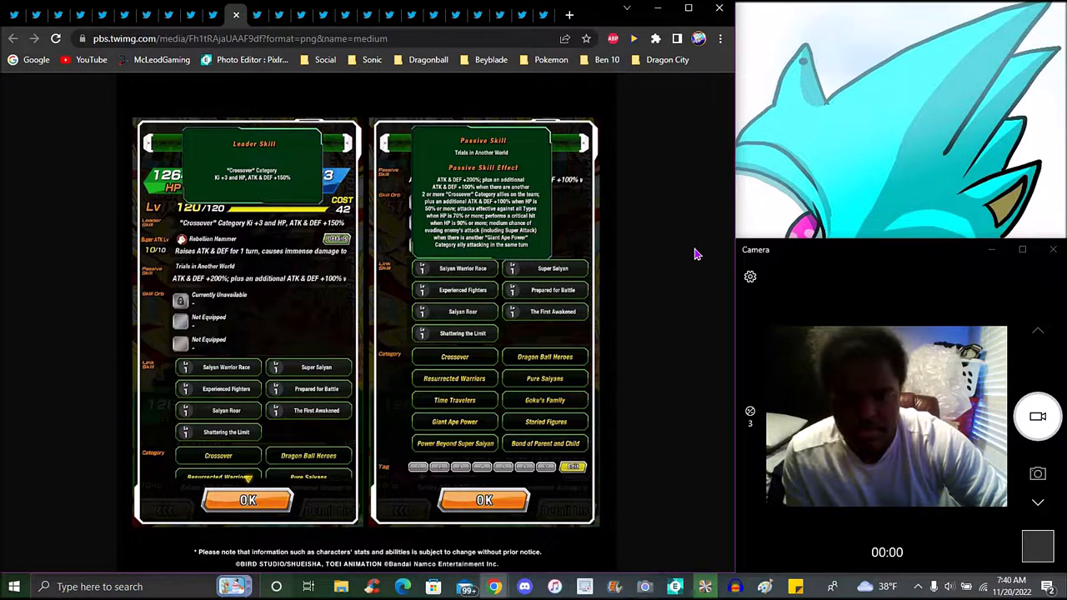
mouse_move(685, 265)
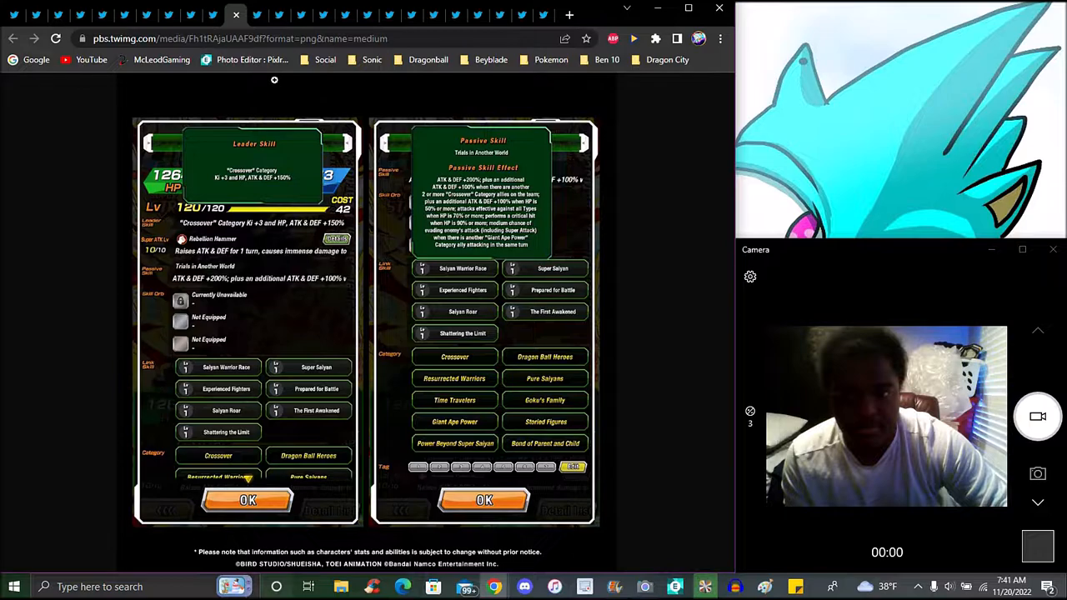
mouse_move(392, 144)
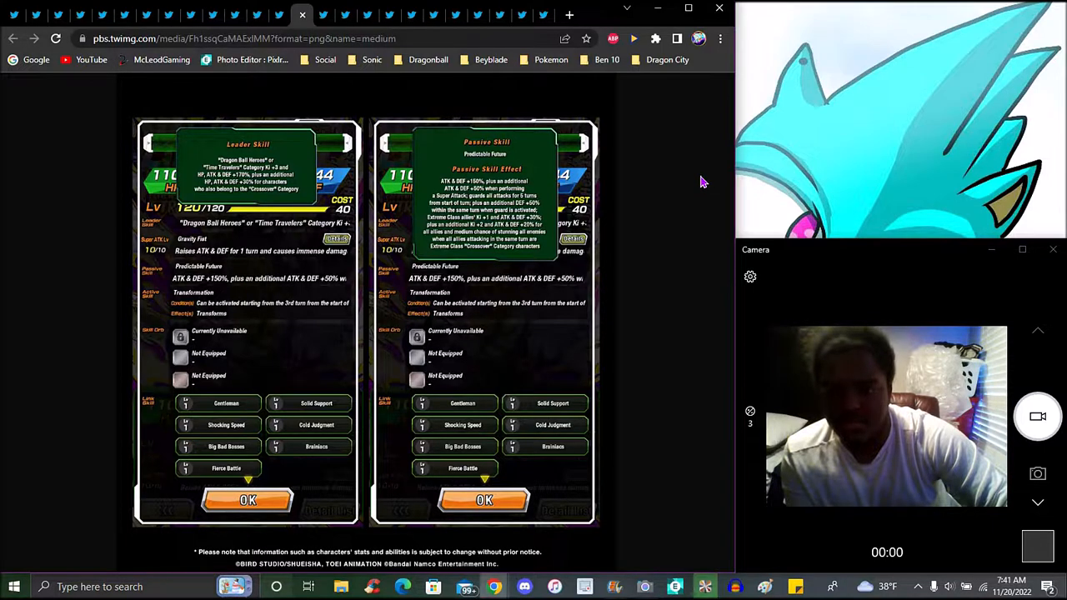
mouse_move(666, 173)
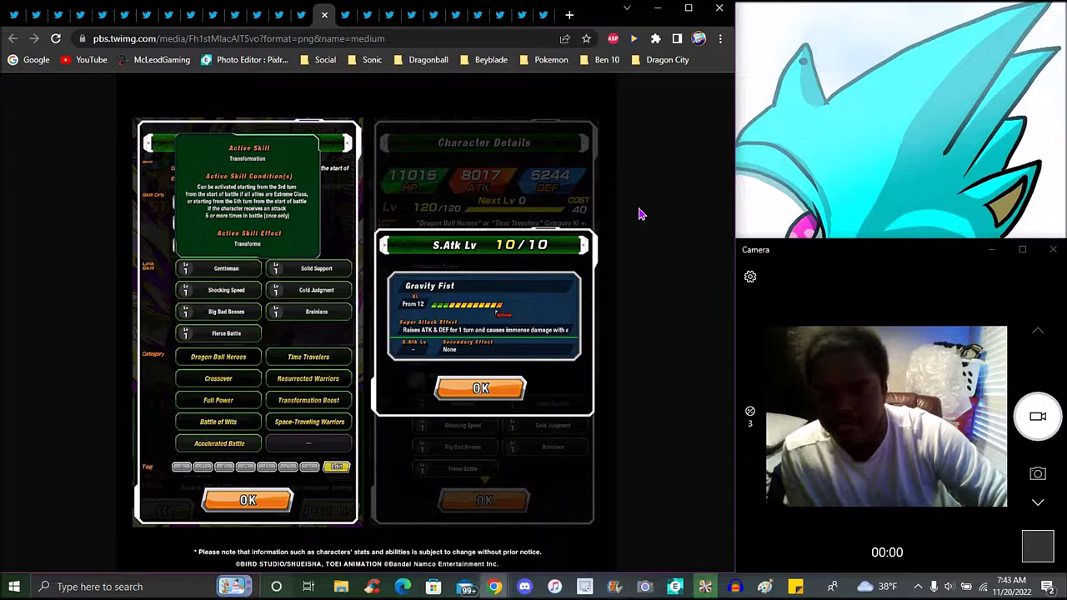
mouse_move(648, 213)
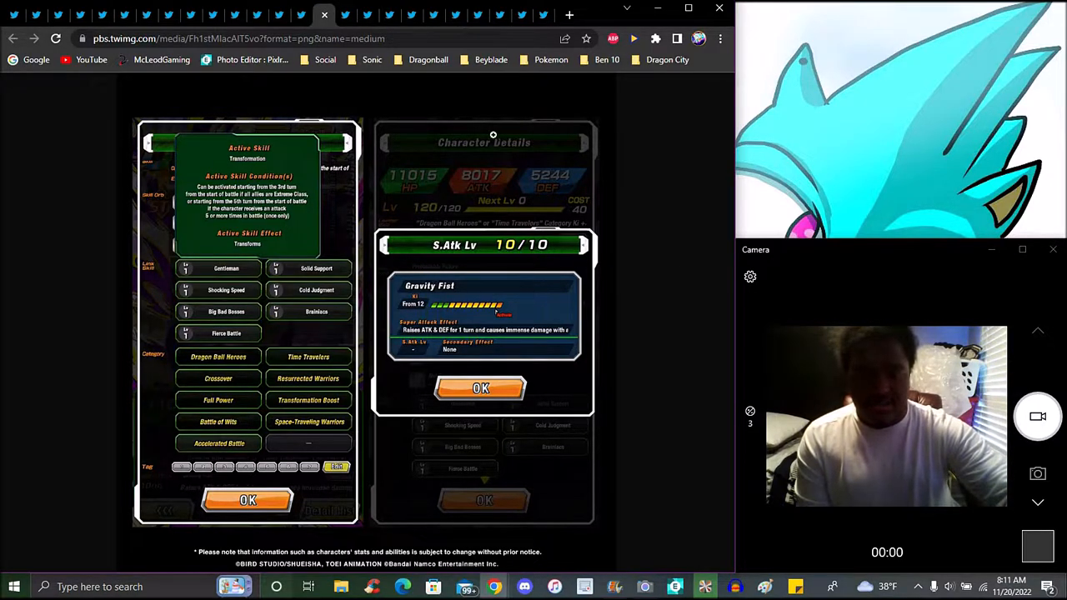
mouse_move(332, 96)
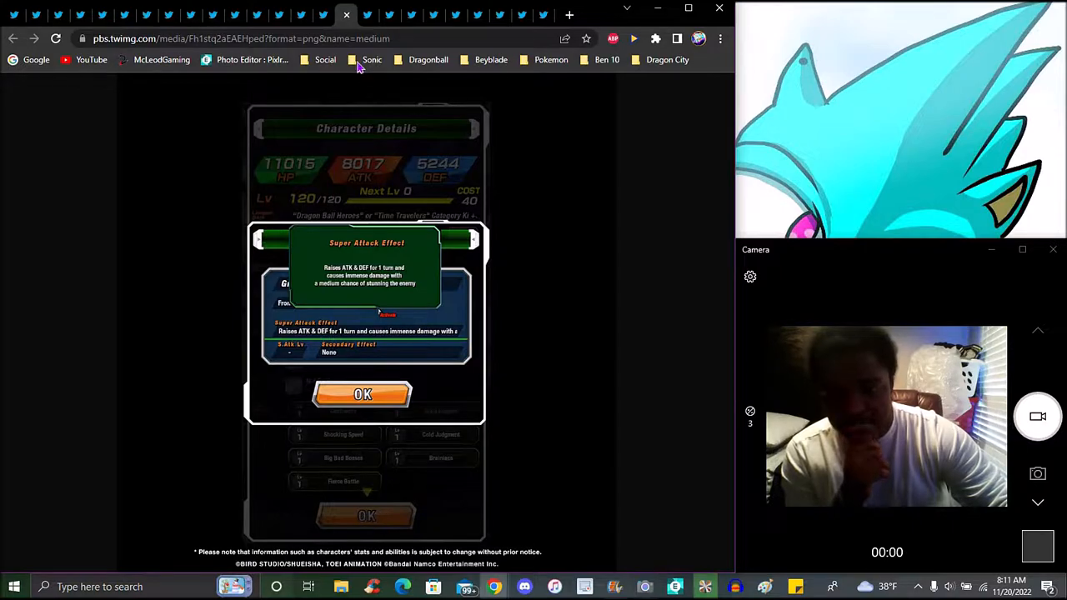
Step: Show the after-transformation Ultimate Hearts card image with Gravity Finale at 10/10
click(363, 394)
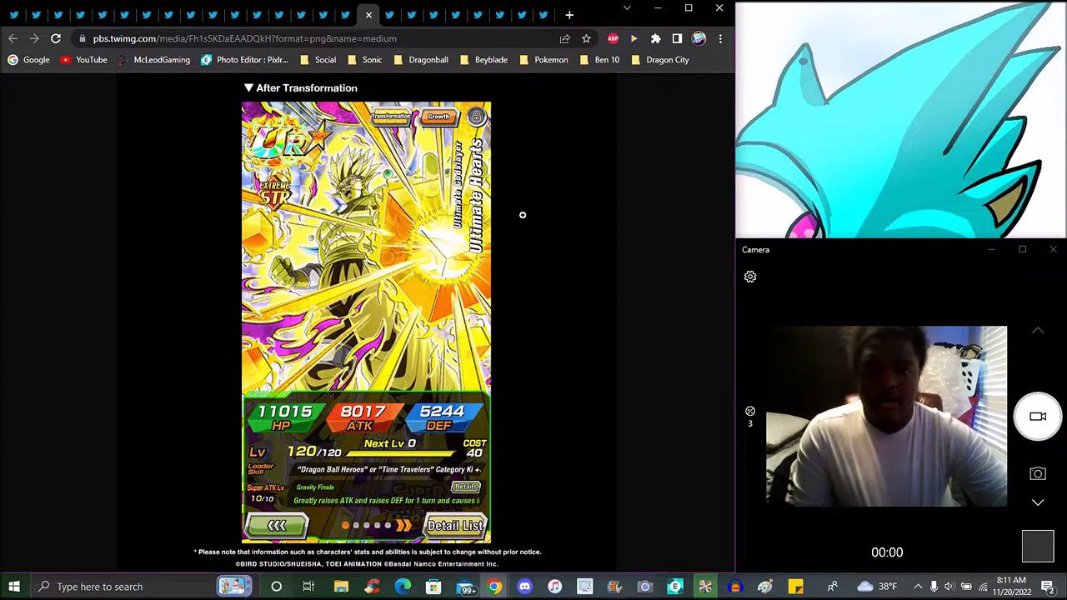
mouse_move(554, 281)
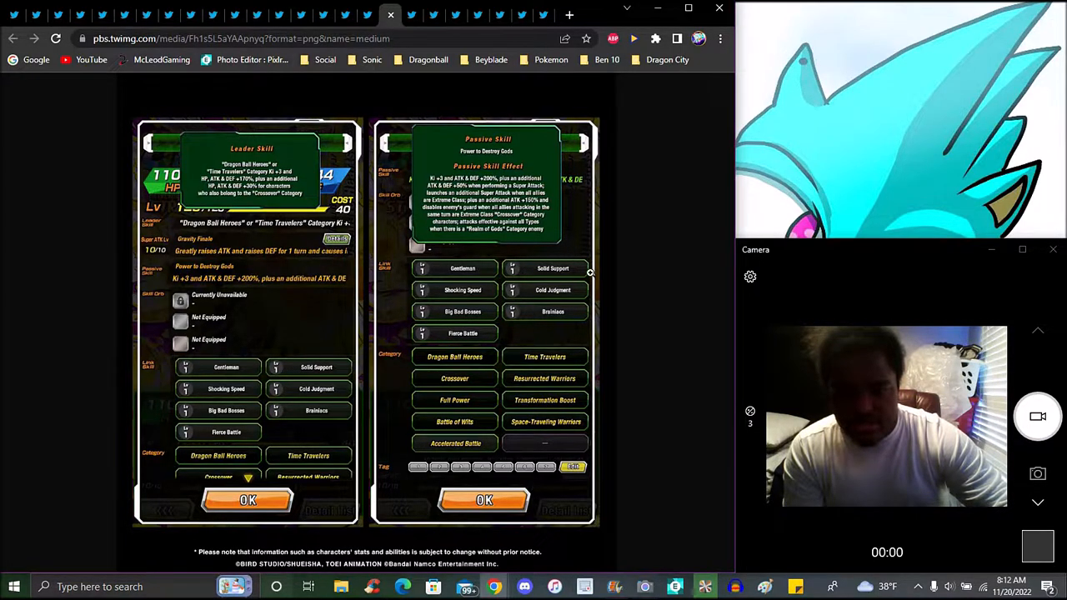
mouse_move(648, 279)
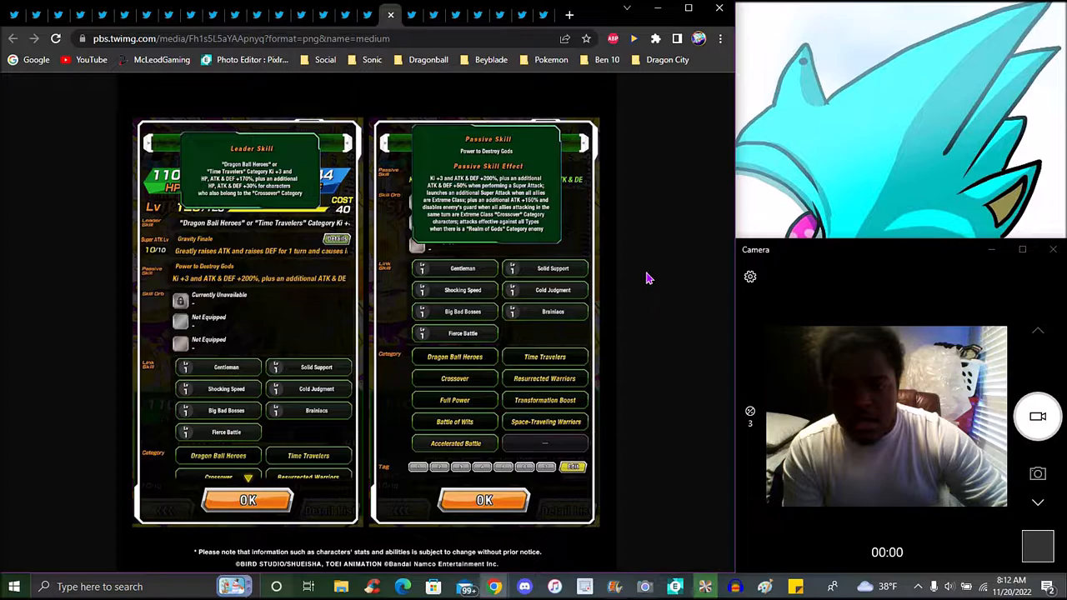
mouse_move(650, 261)
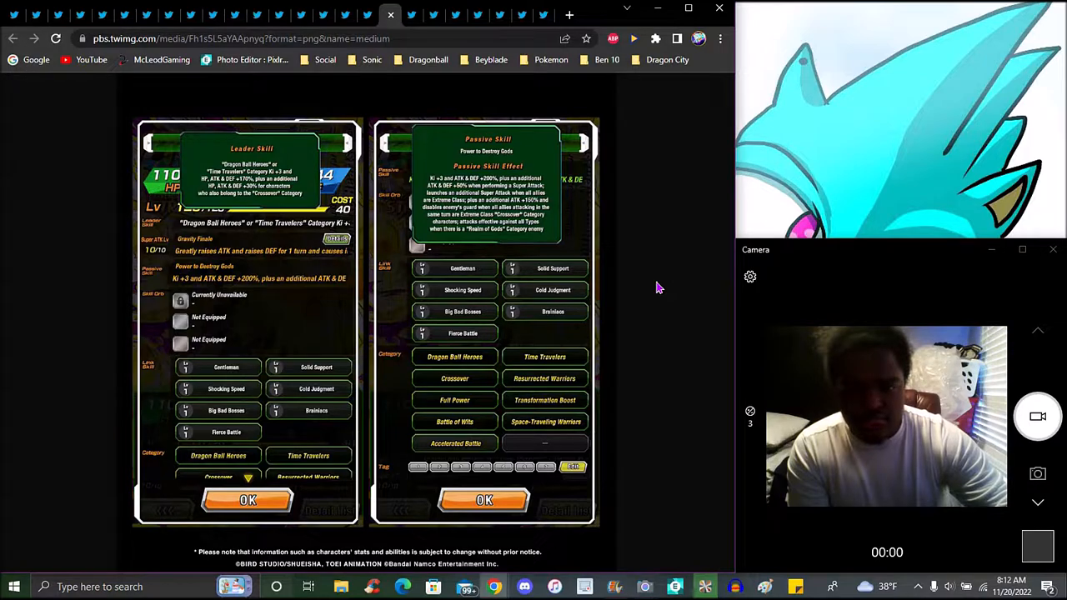
mouse_move(667, 234)
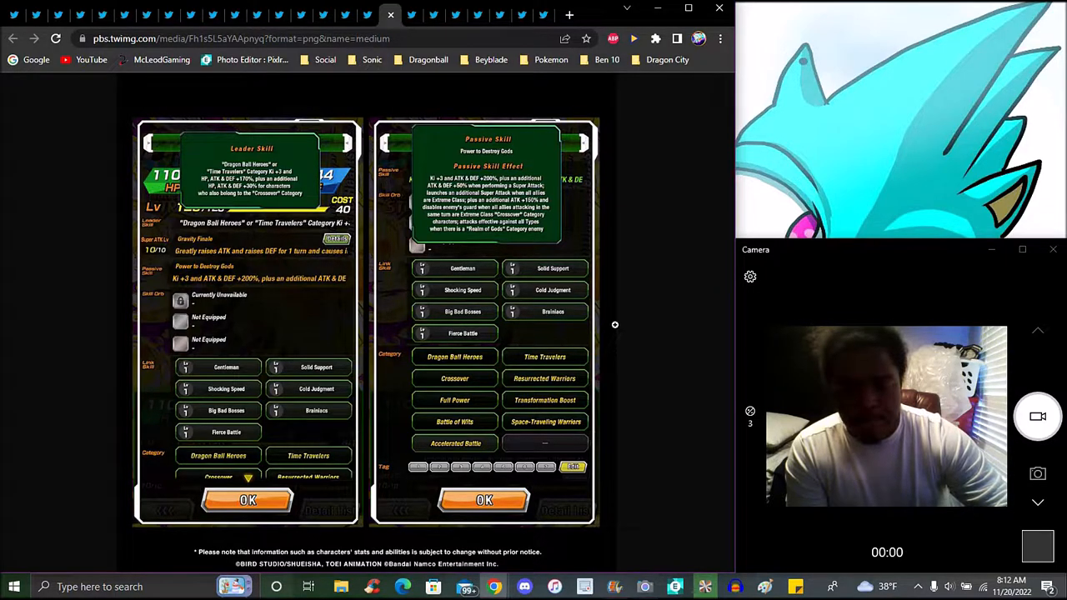
mouse_move(664, 286)
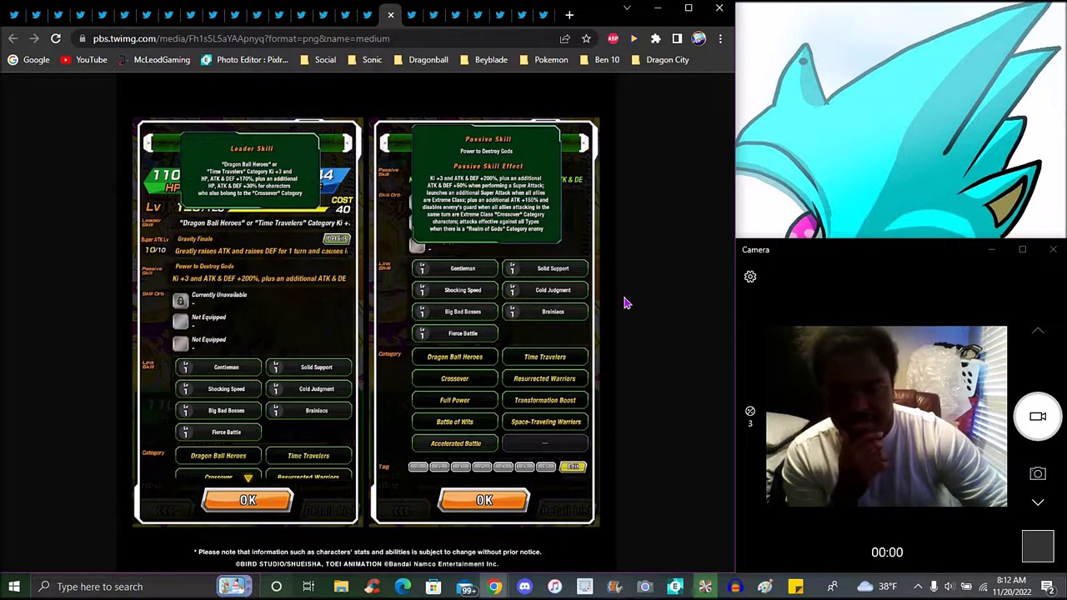
mouse_move(625, 316)
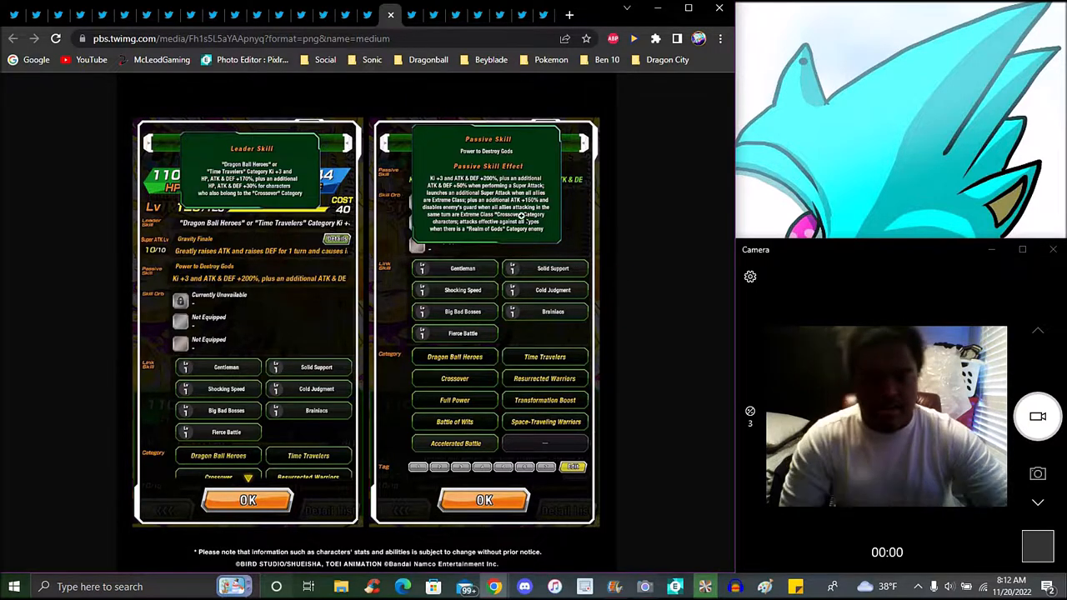
Step: Move to the Ultimate Hearts leader skill and Power to Destroy Gods passive image
click(390, 15)
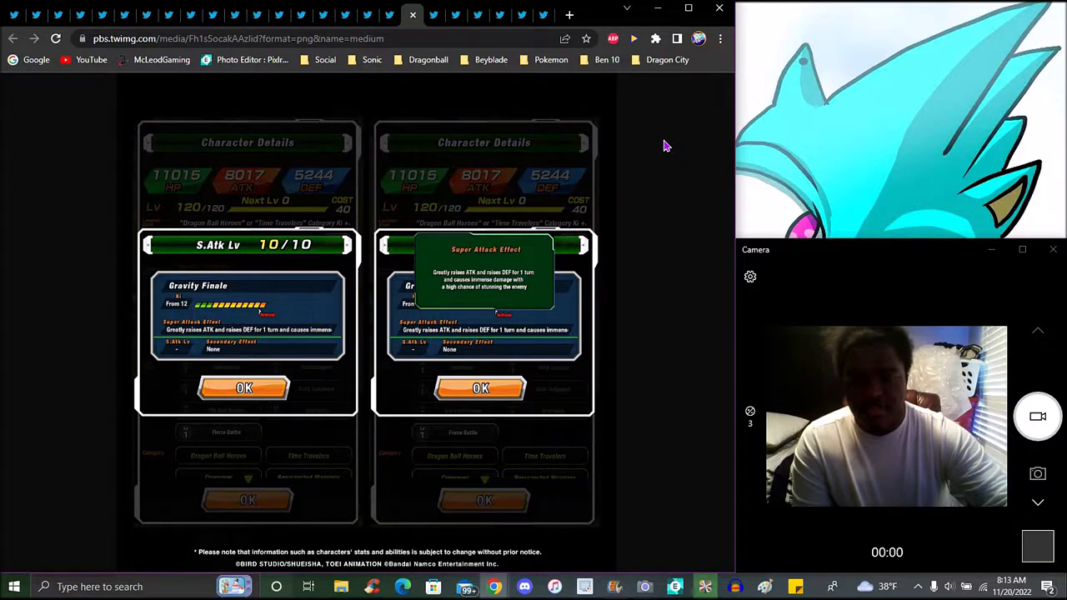
mouse_move(653, 147)
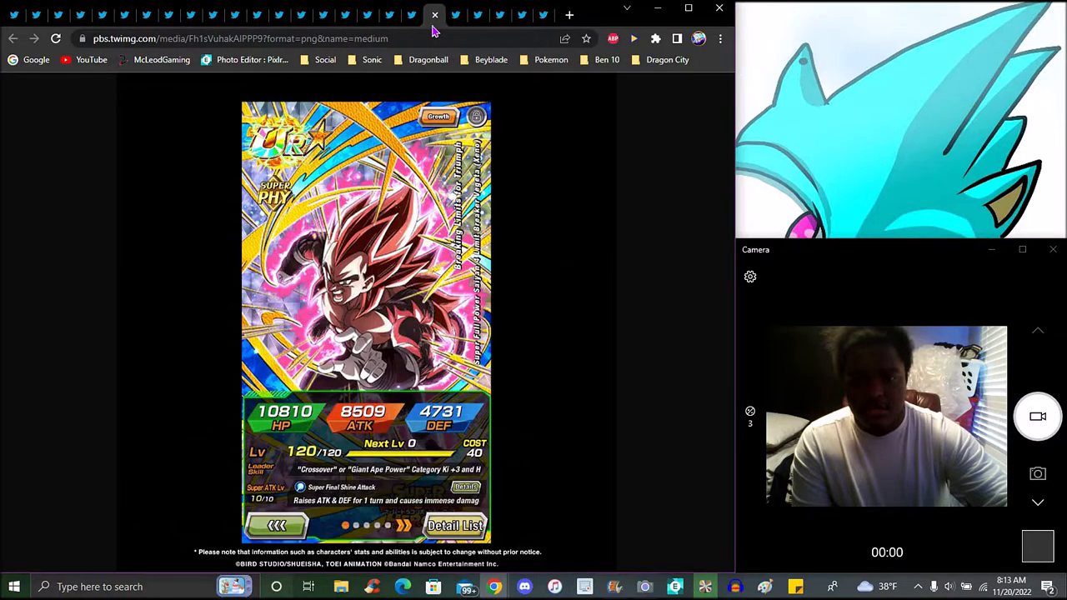
mouse_move(688, 200)
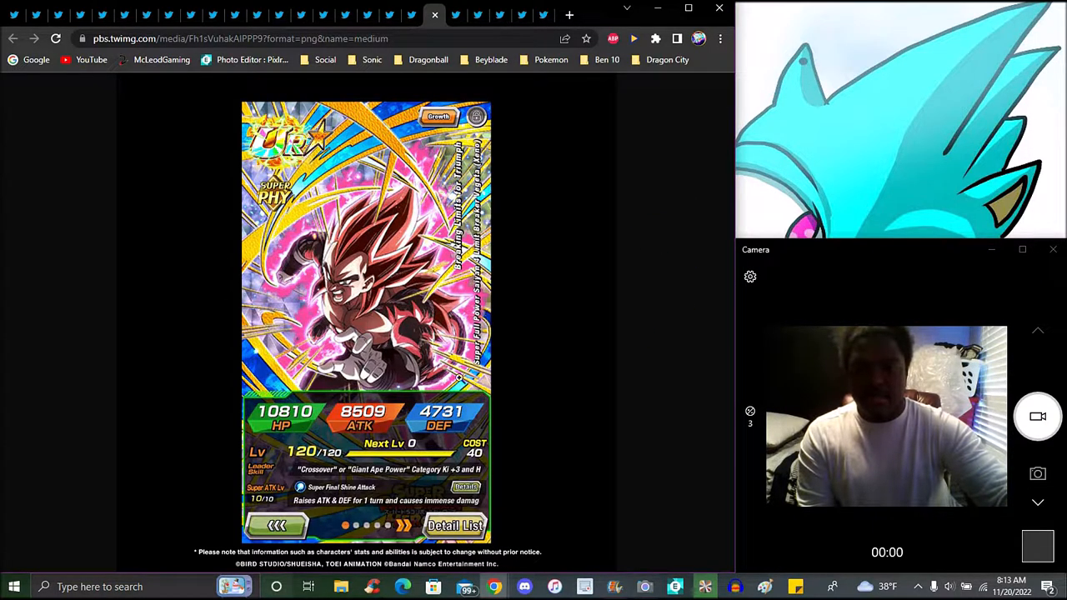
mouse_move(319, 348)
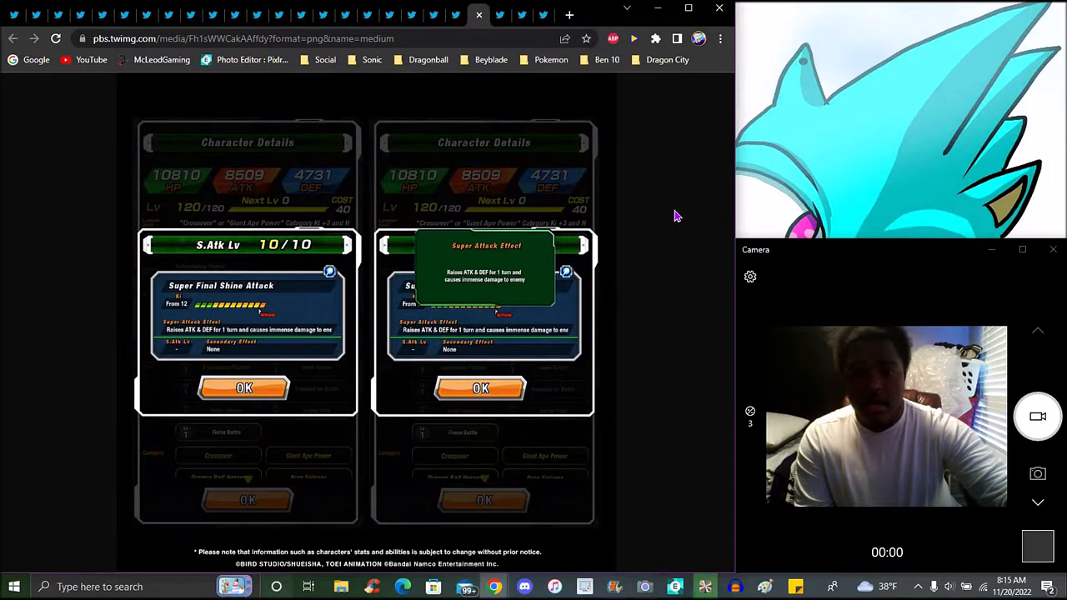
mouse_move(653, 225)
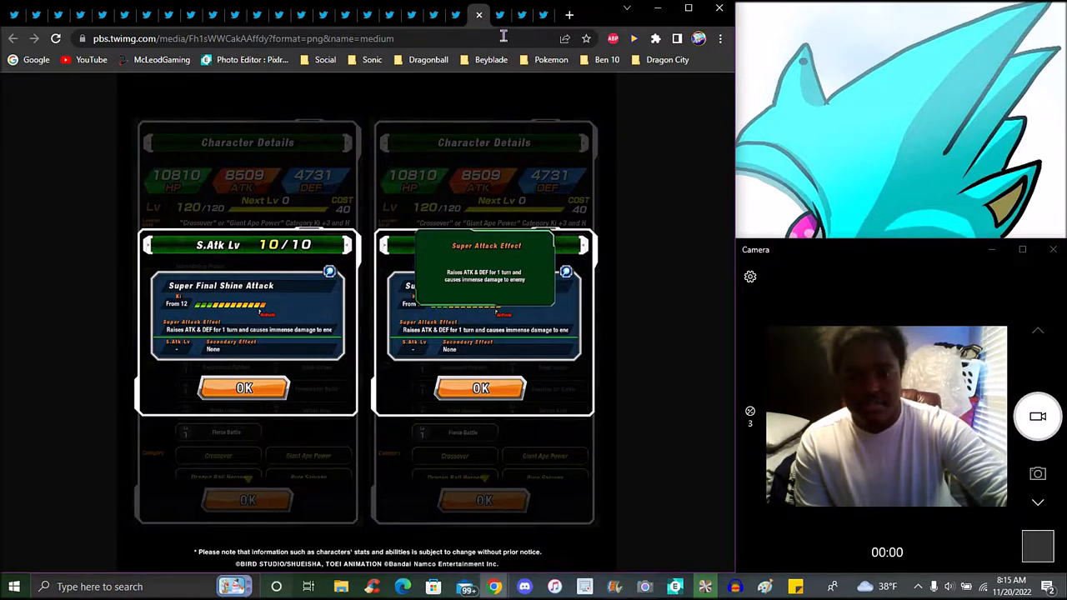
Step: Open the Full Power 10x Kamehameha unit's leader and passive skill details image
click(244, 387)
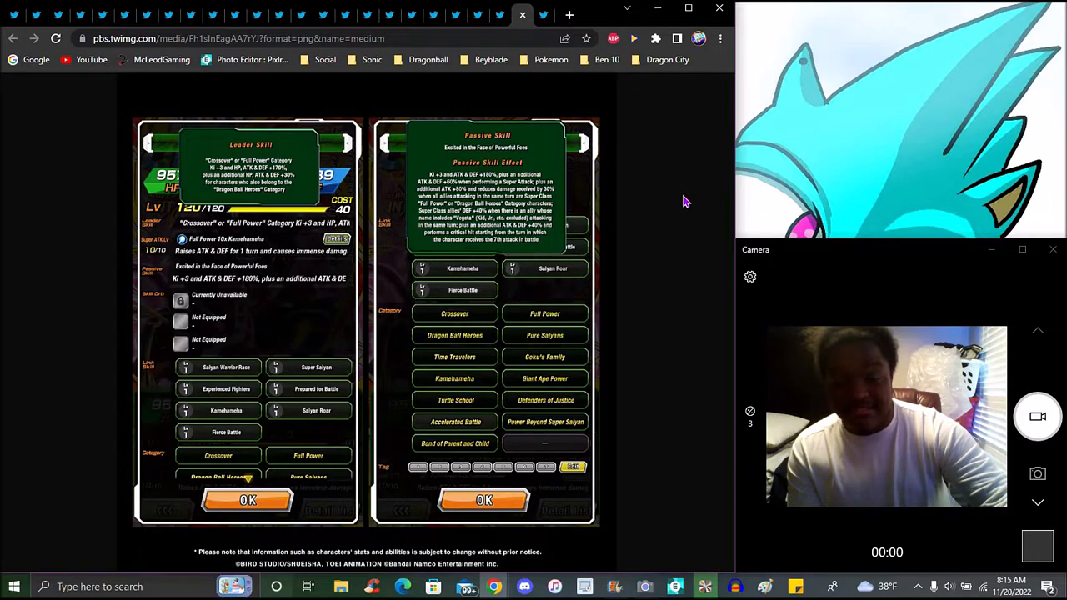
mouse_move(678, 204)
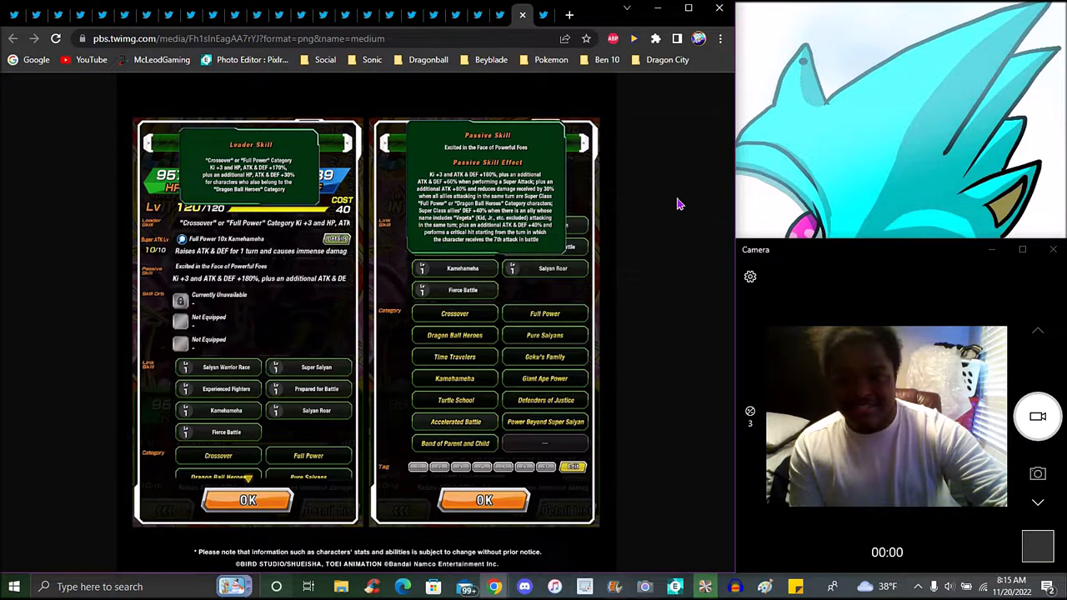
mouse_move(677, 198)
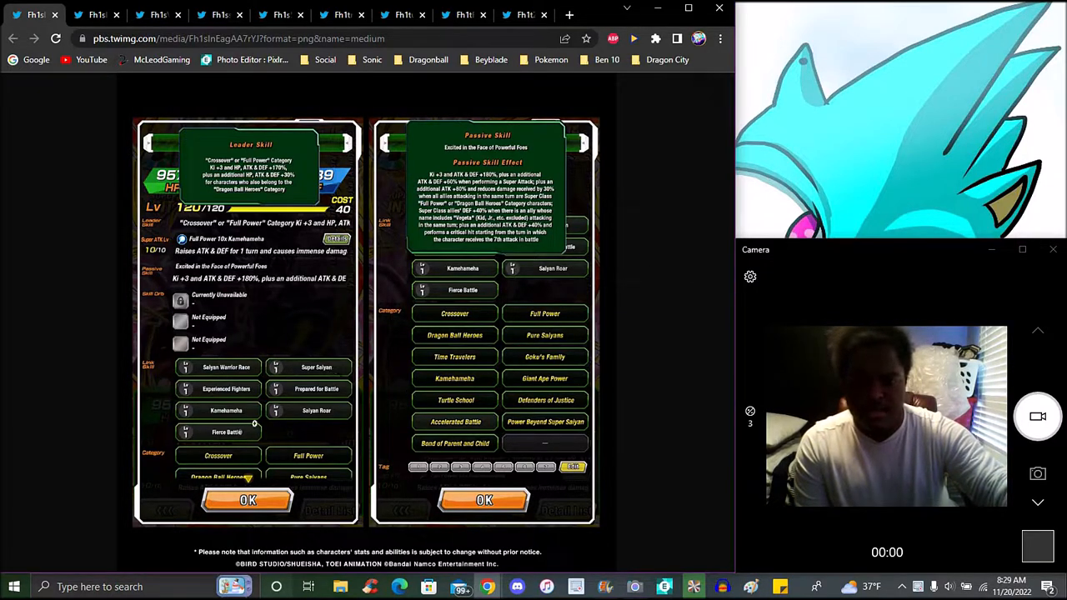
mouse_move(696, 498)
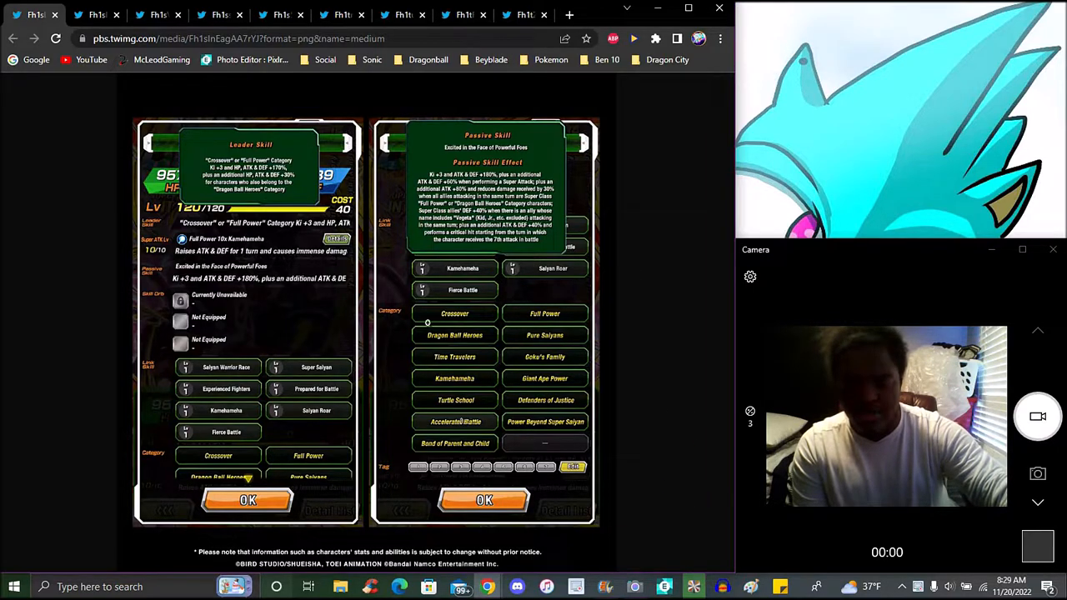
mouse_move(686, 408)
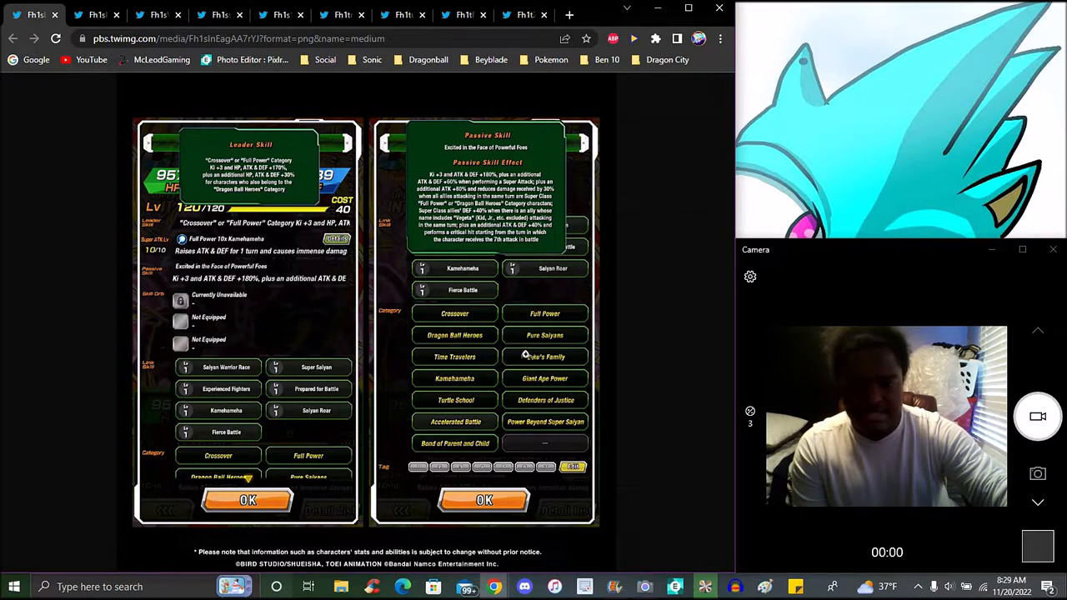
mouse_move(666, 421)
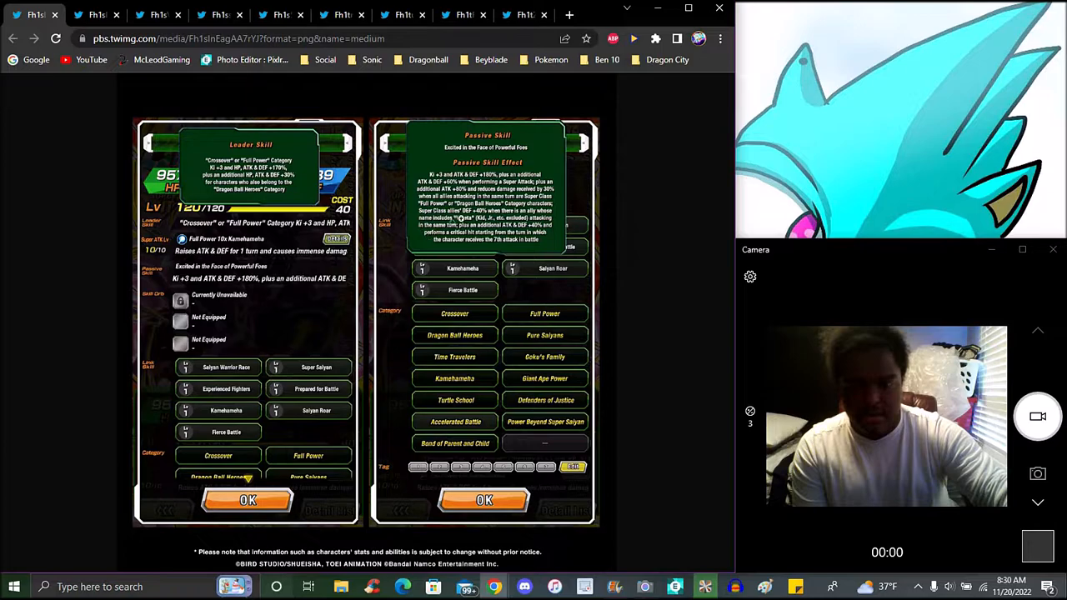
mouse_move(670, 234)
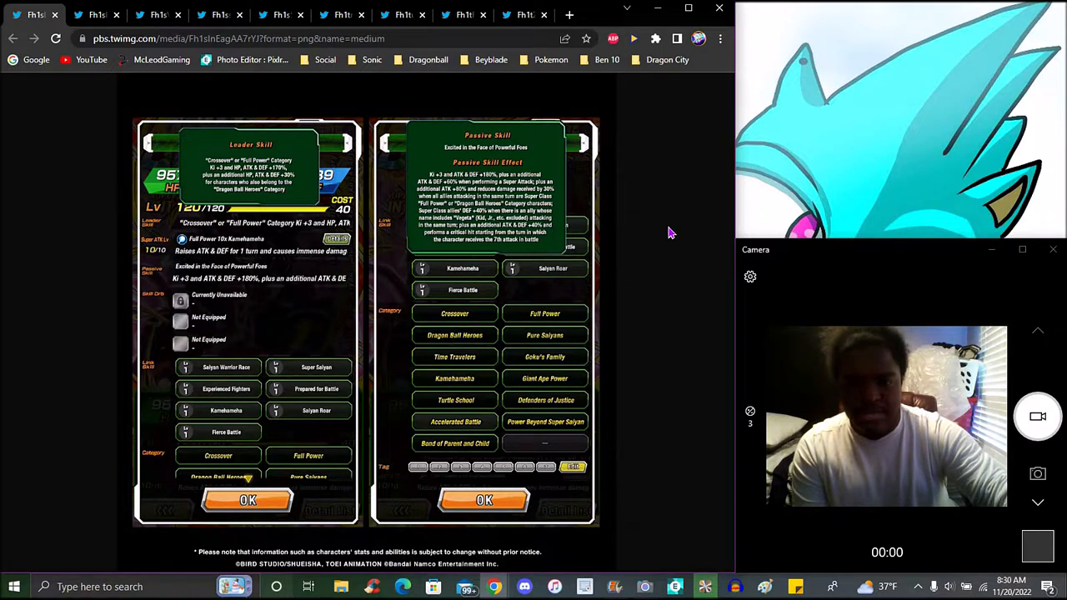
mouse_move(674, 219)
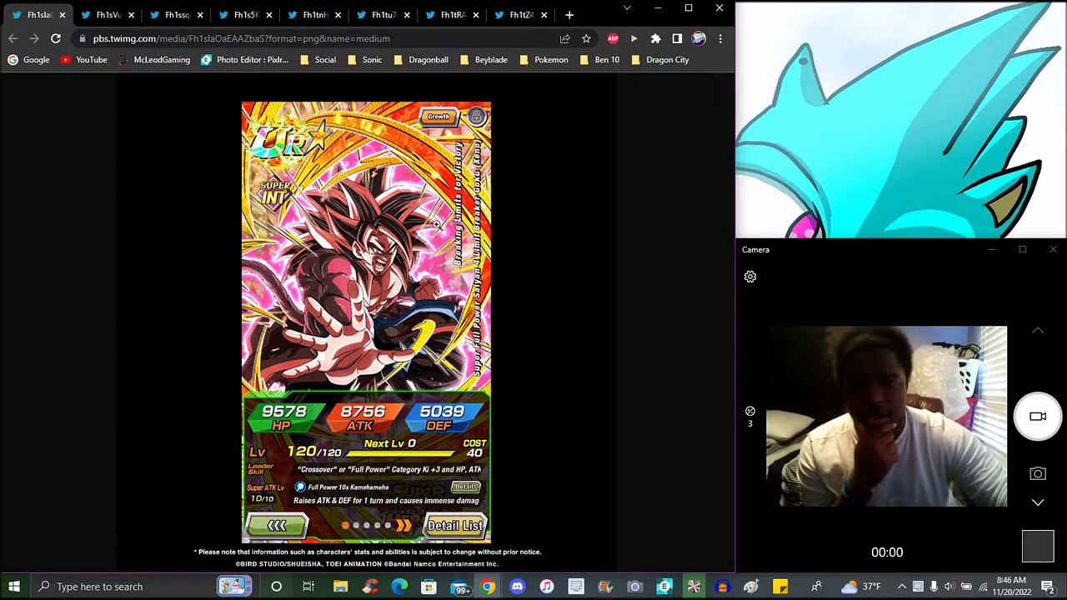
click(106, 14)
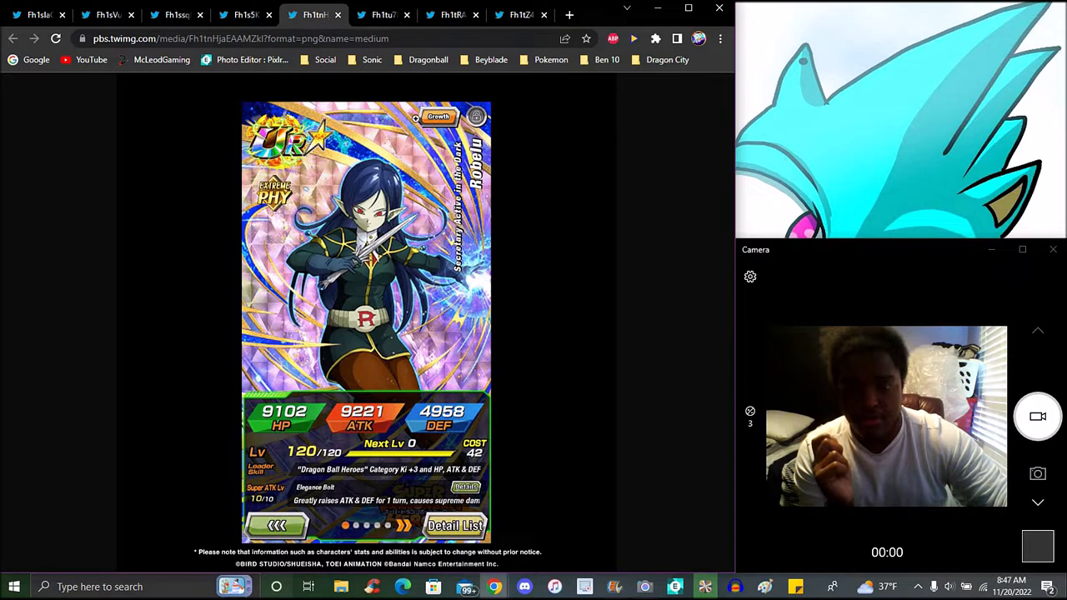
click(381, 14)
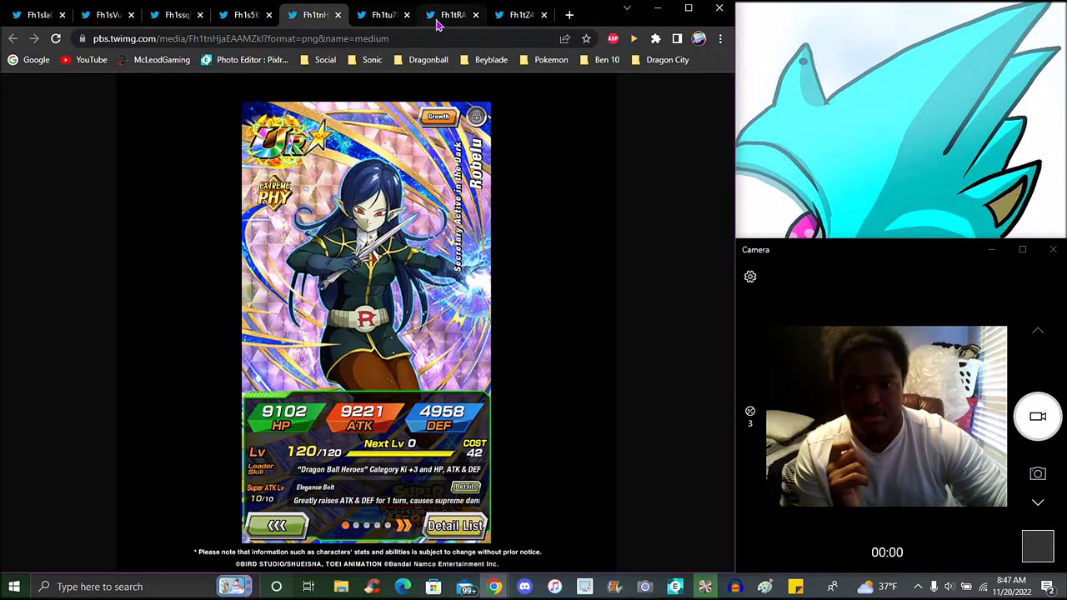
click(450, 14)
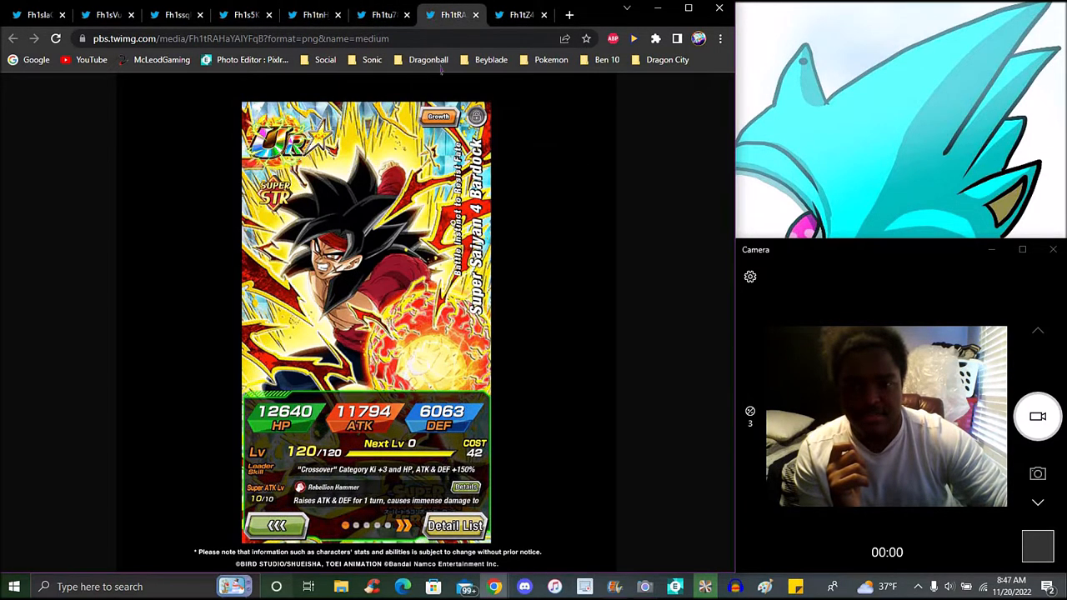
click(521, 14)
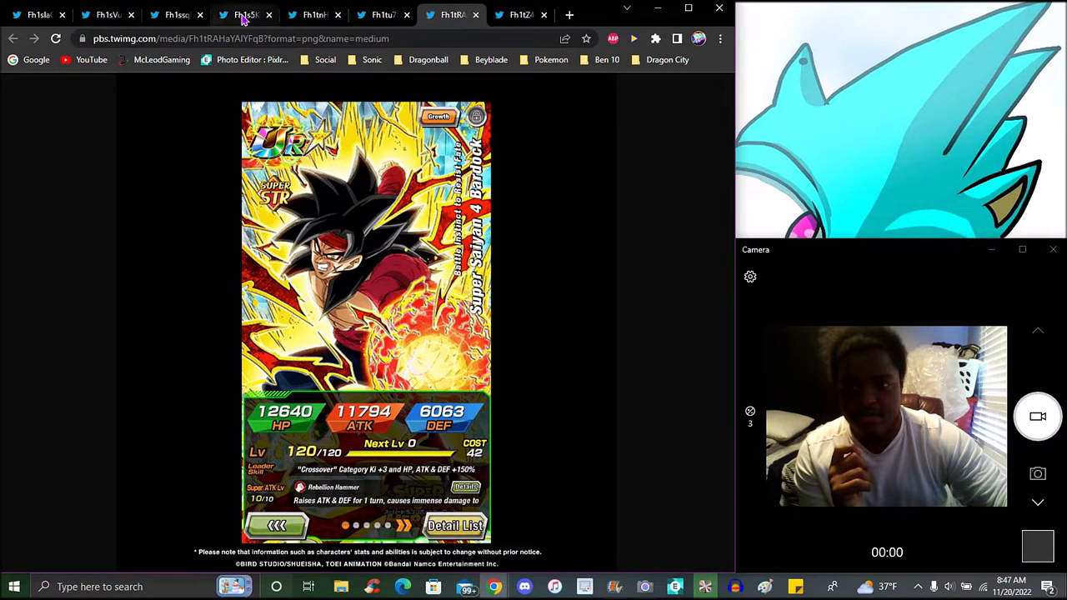
click(175, 15)
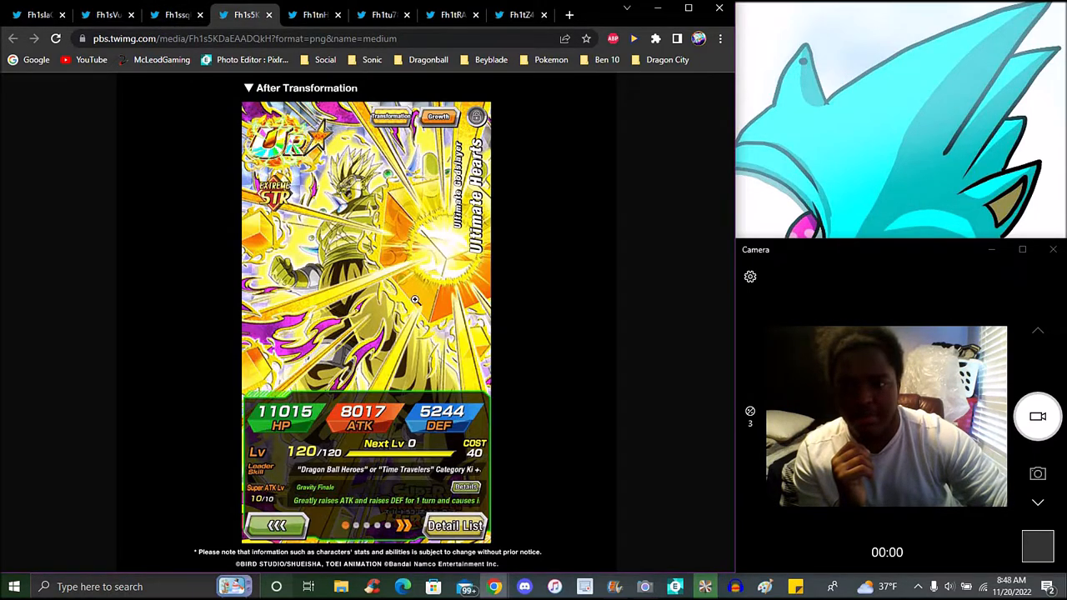
click(171, 15)
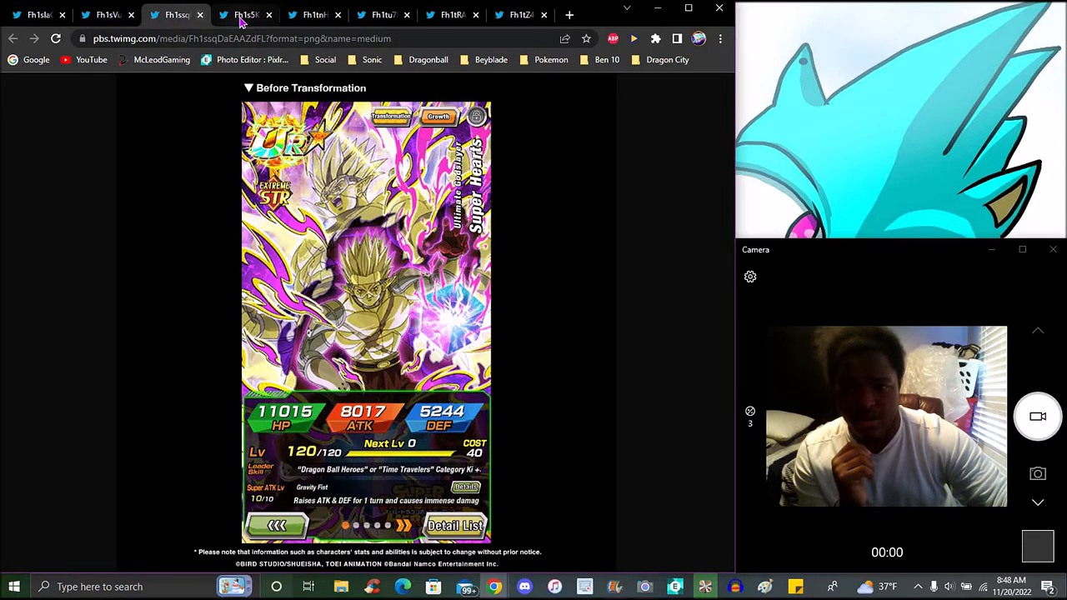
click(246, 14)
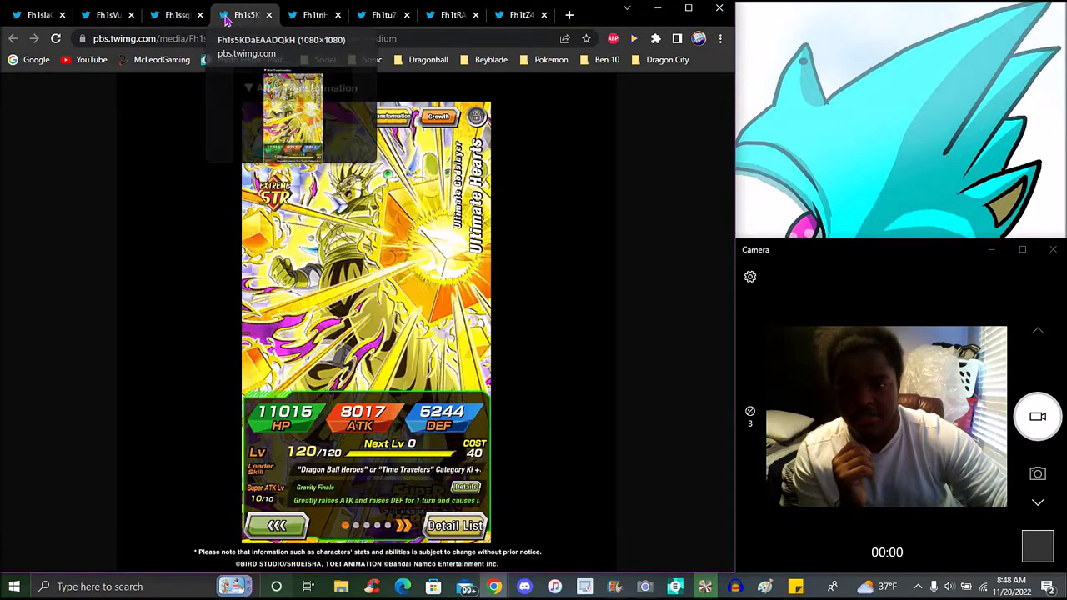
click(104, 15)
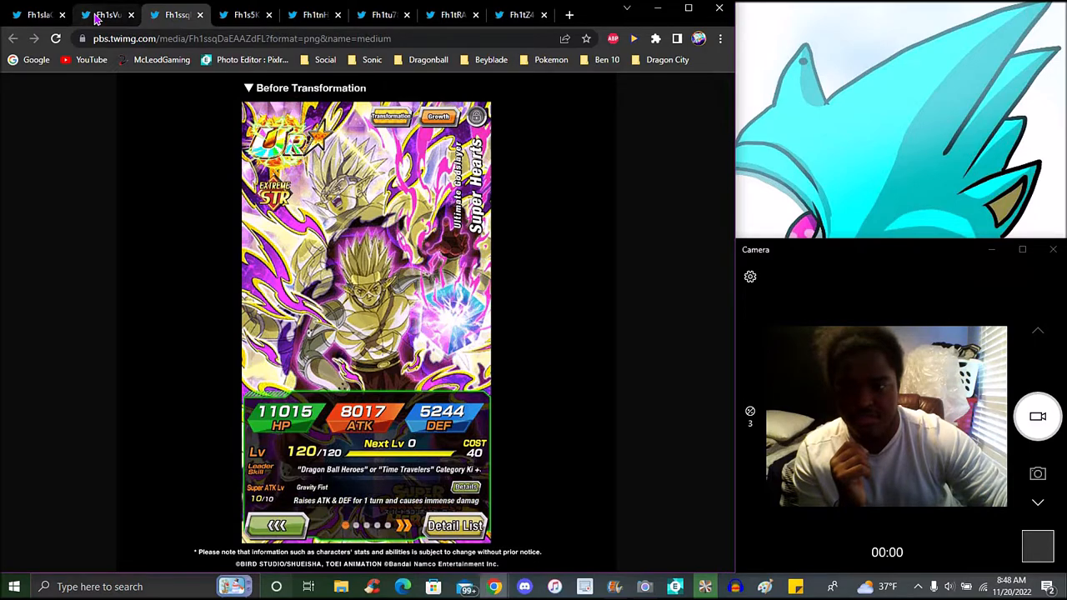
click(106, 15)
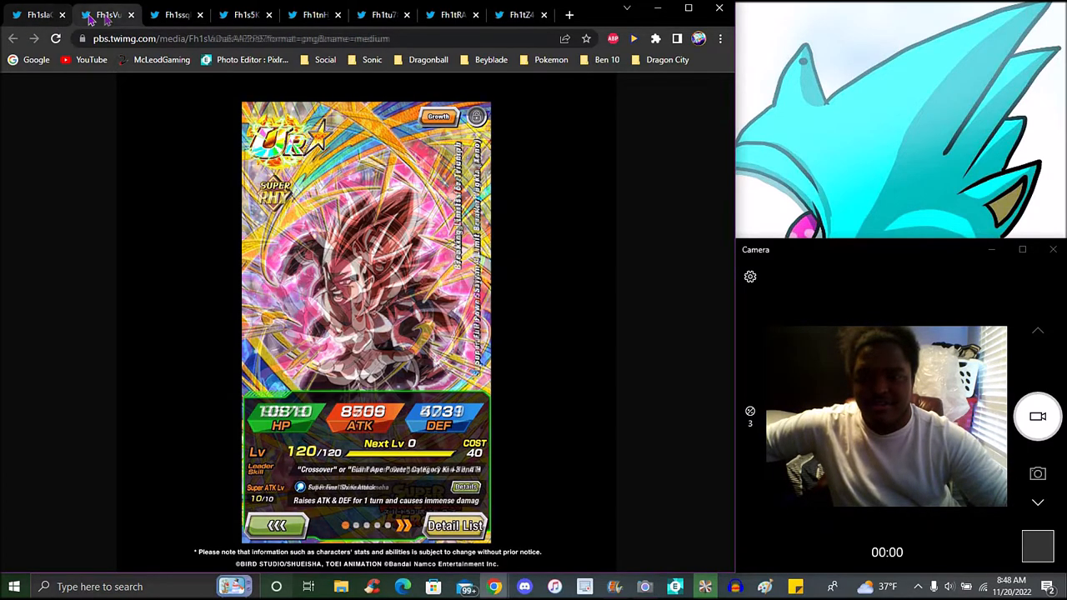
click(104, 14)
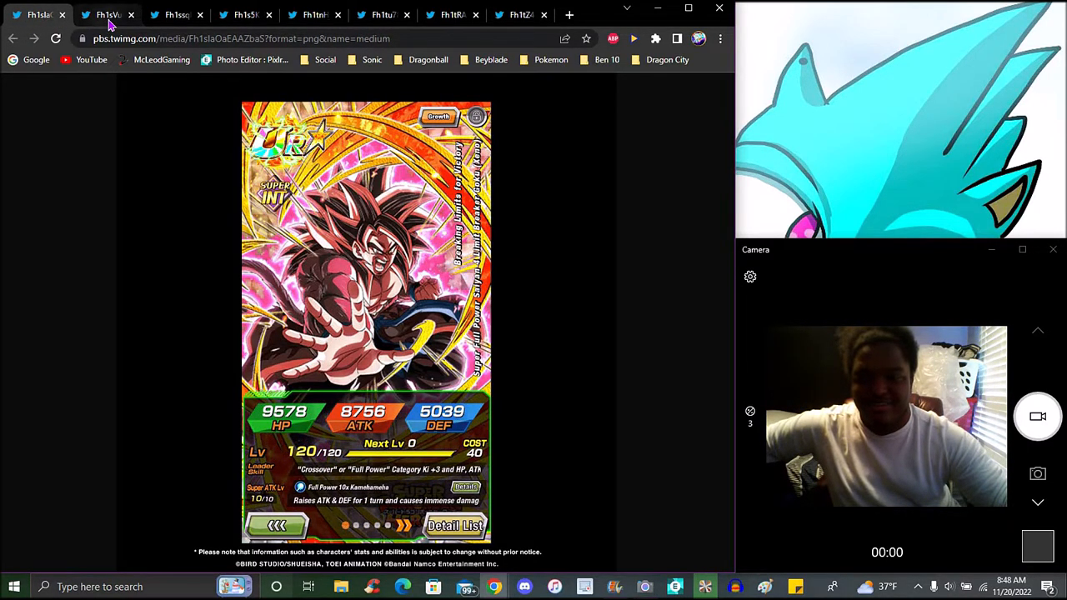
click(100, 15)
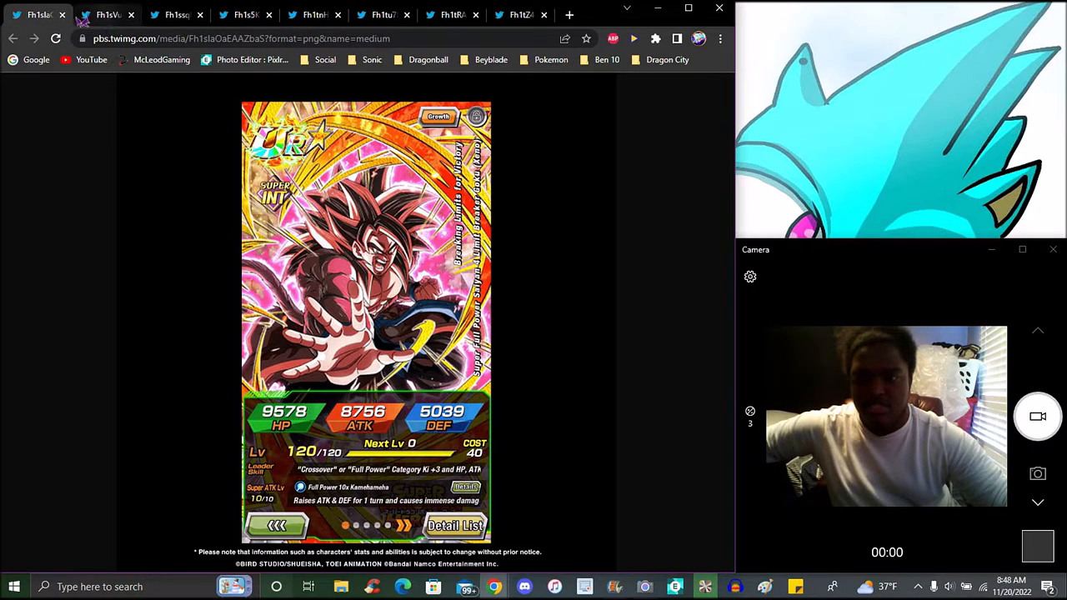
click(107, 14)
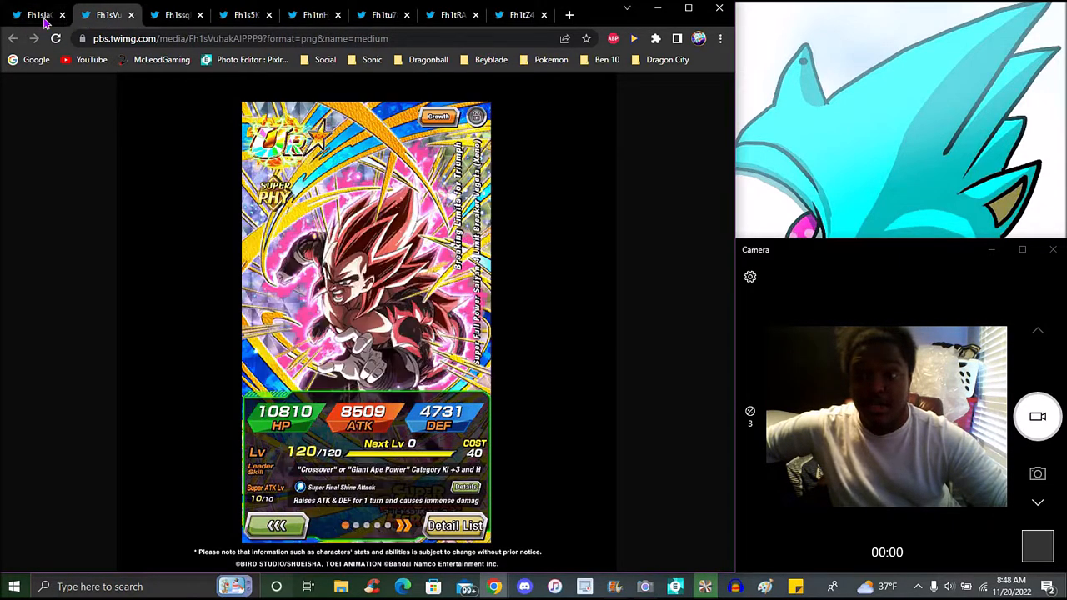
click(38, 15)
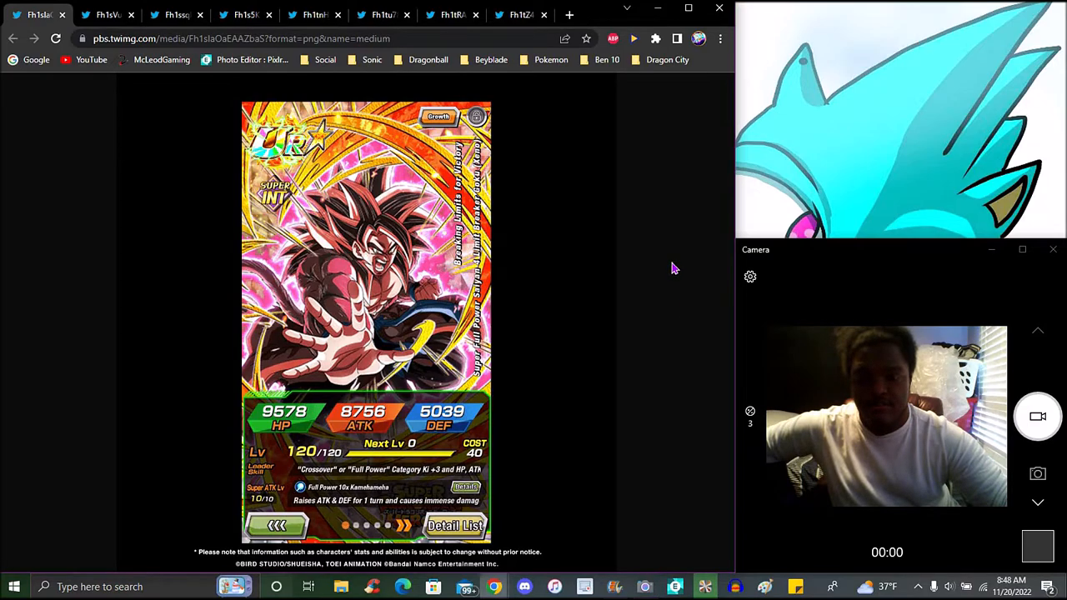